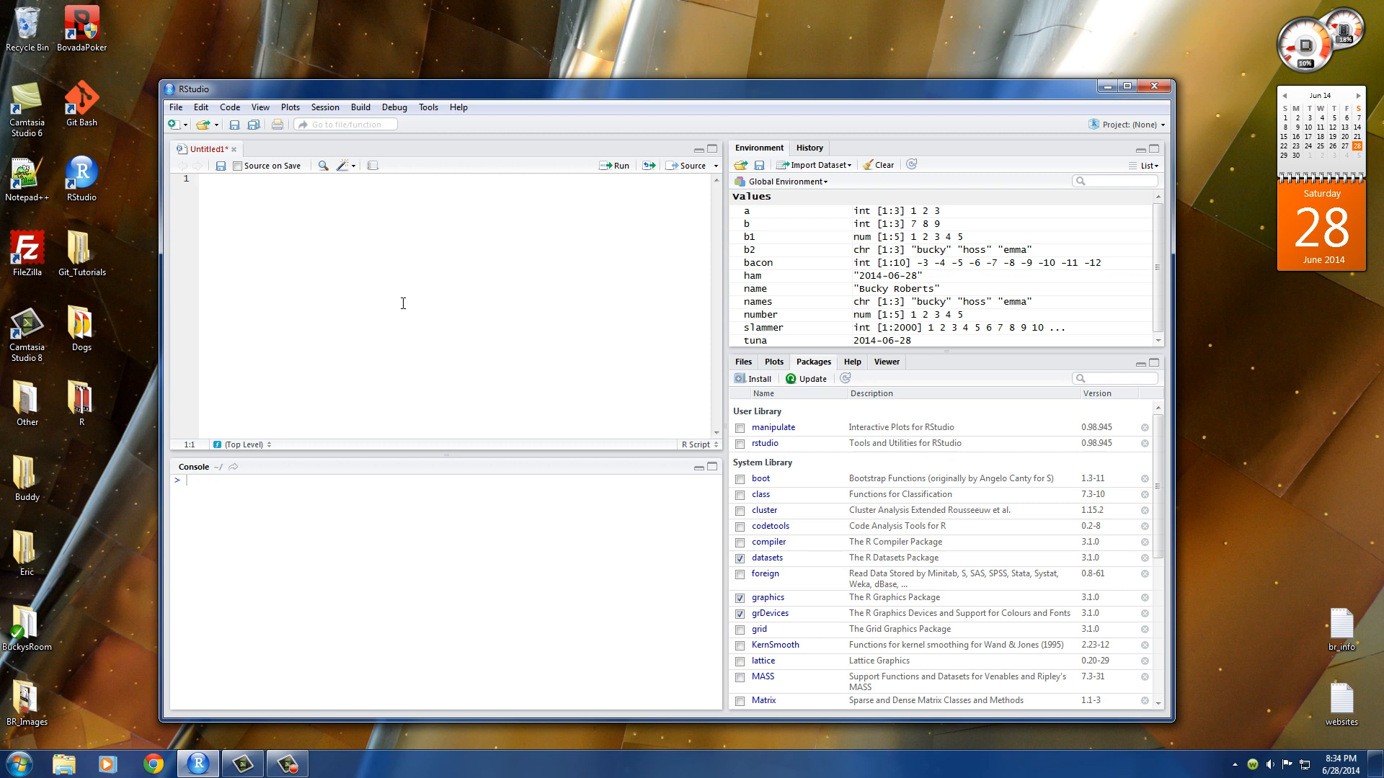
# - Write the assignments a <- 1:5 and b <- 1:3 in the script
pyautogui.write('a')
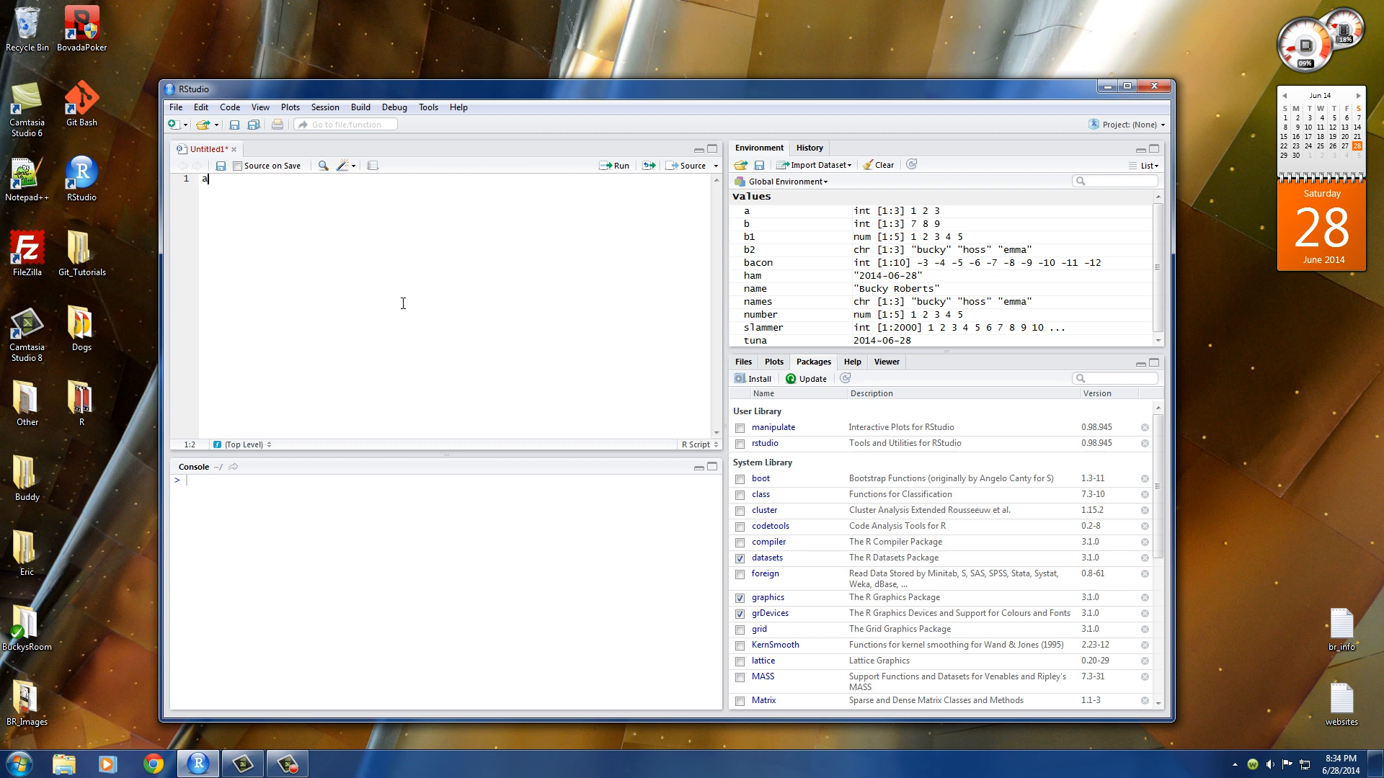
pyautogui.write('<-')
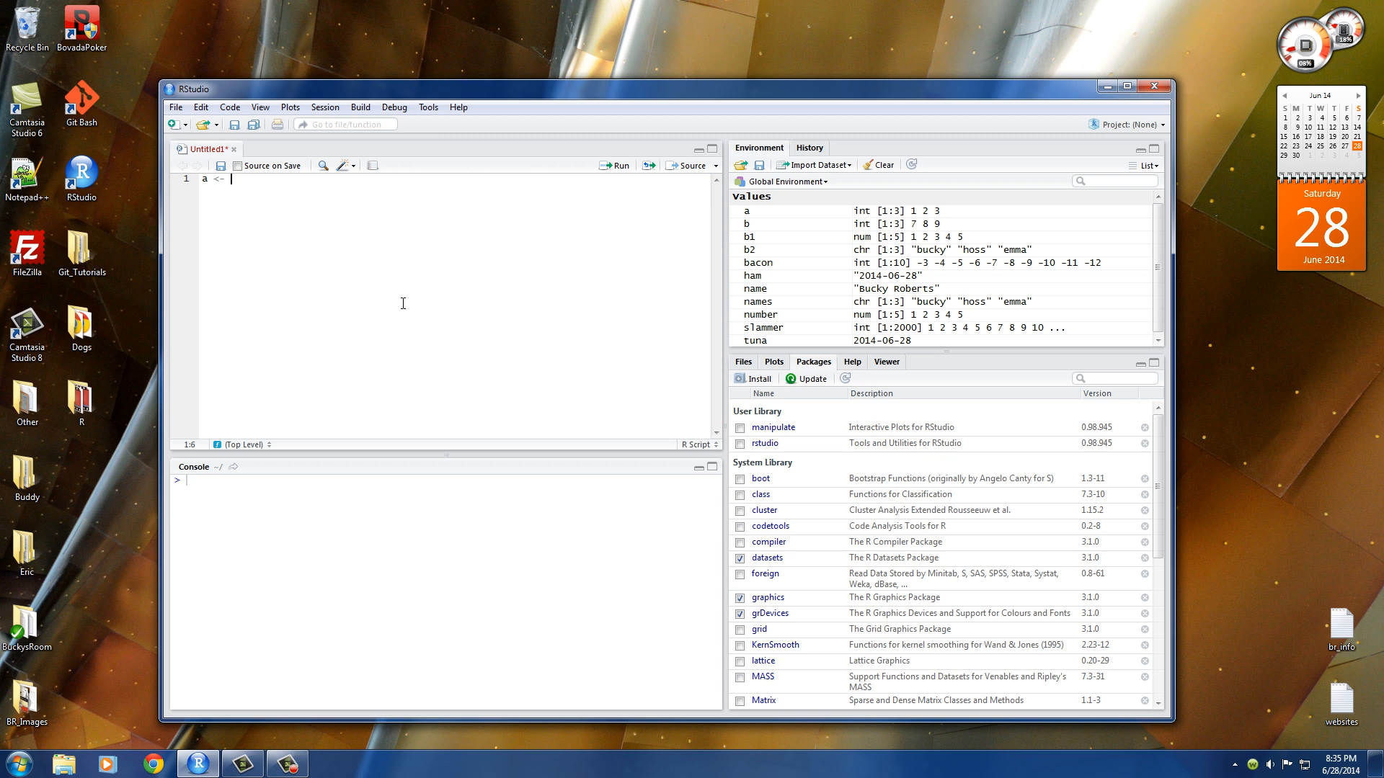
pyautogui.write('1:5')
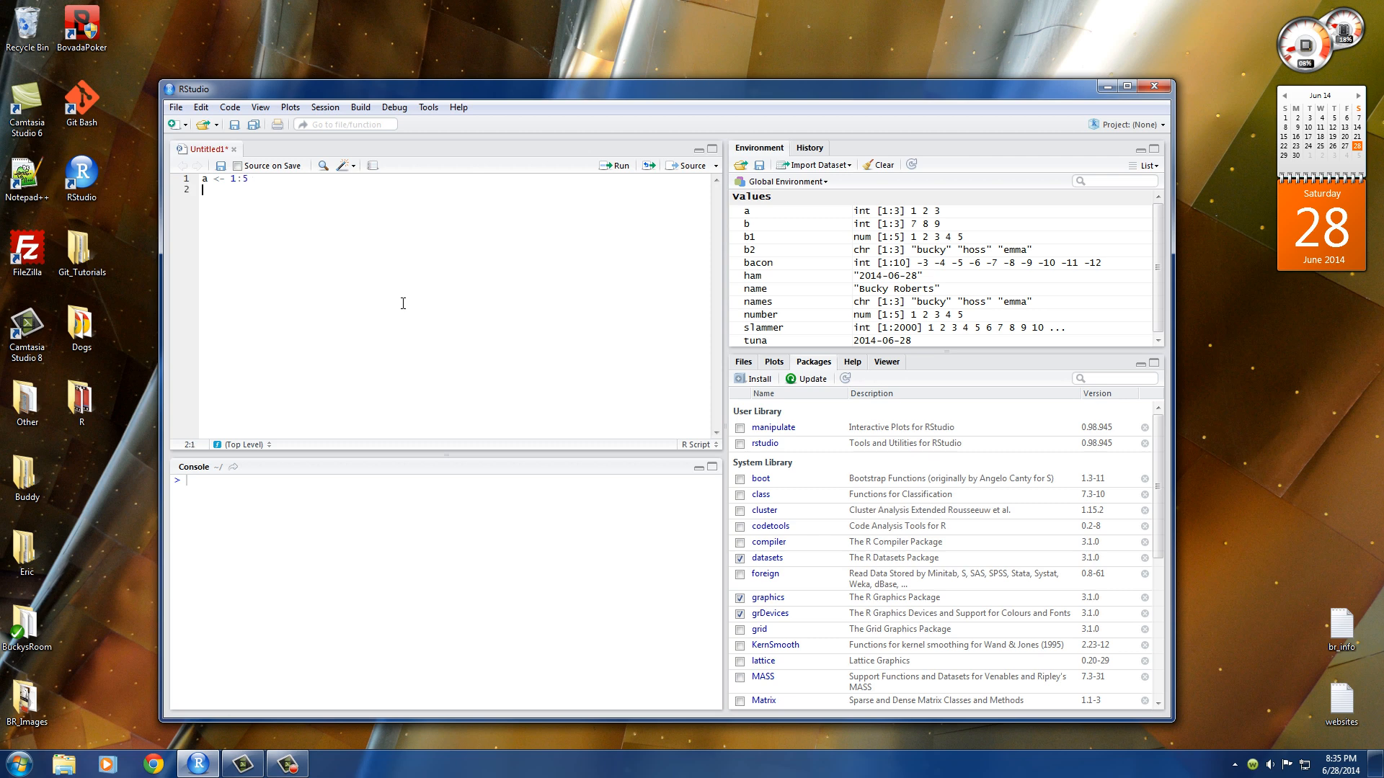
pyautogui.write('b <-')
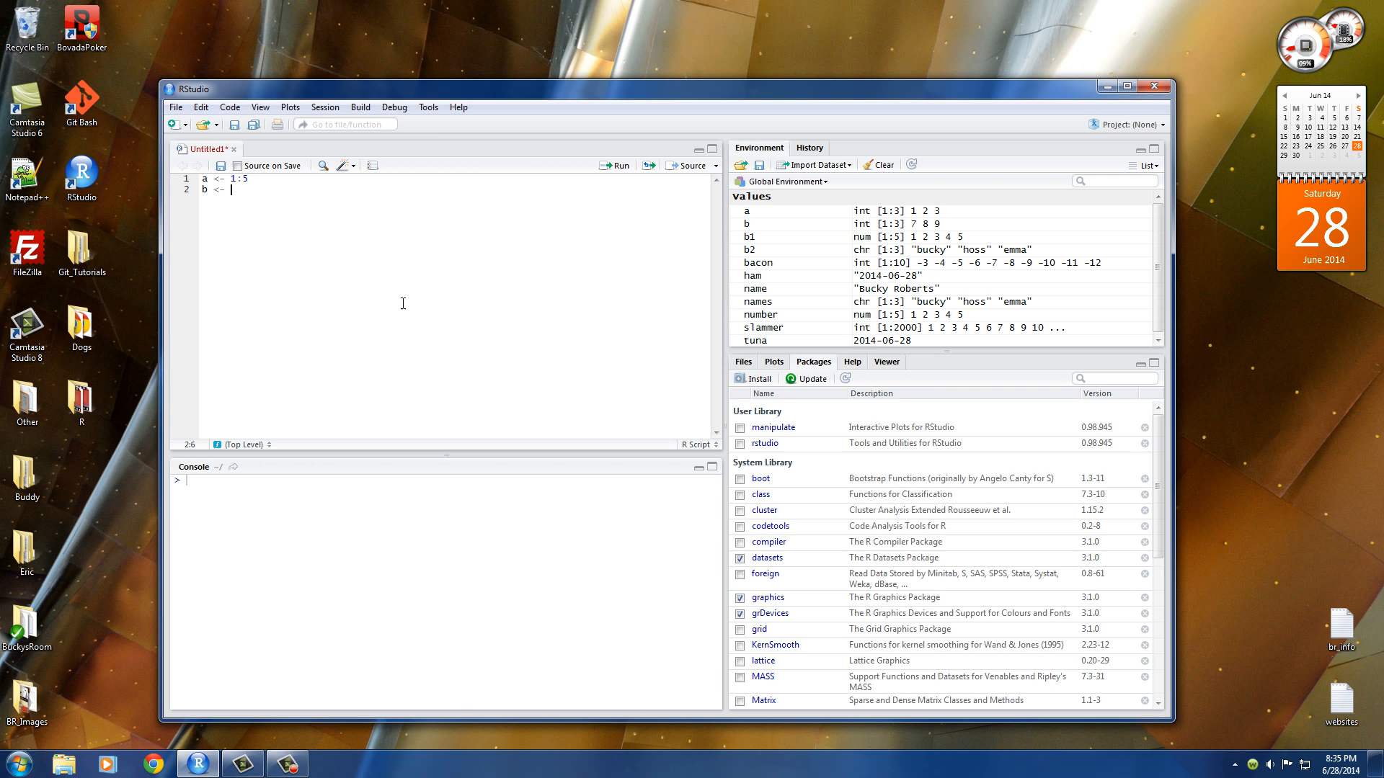
pyautogui.write('1:3')
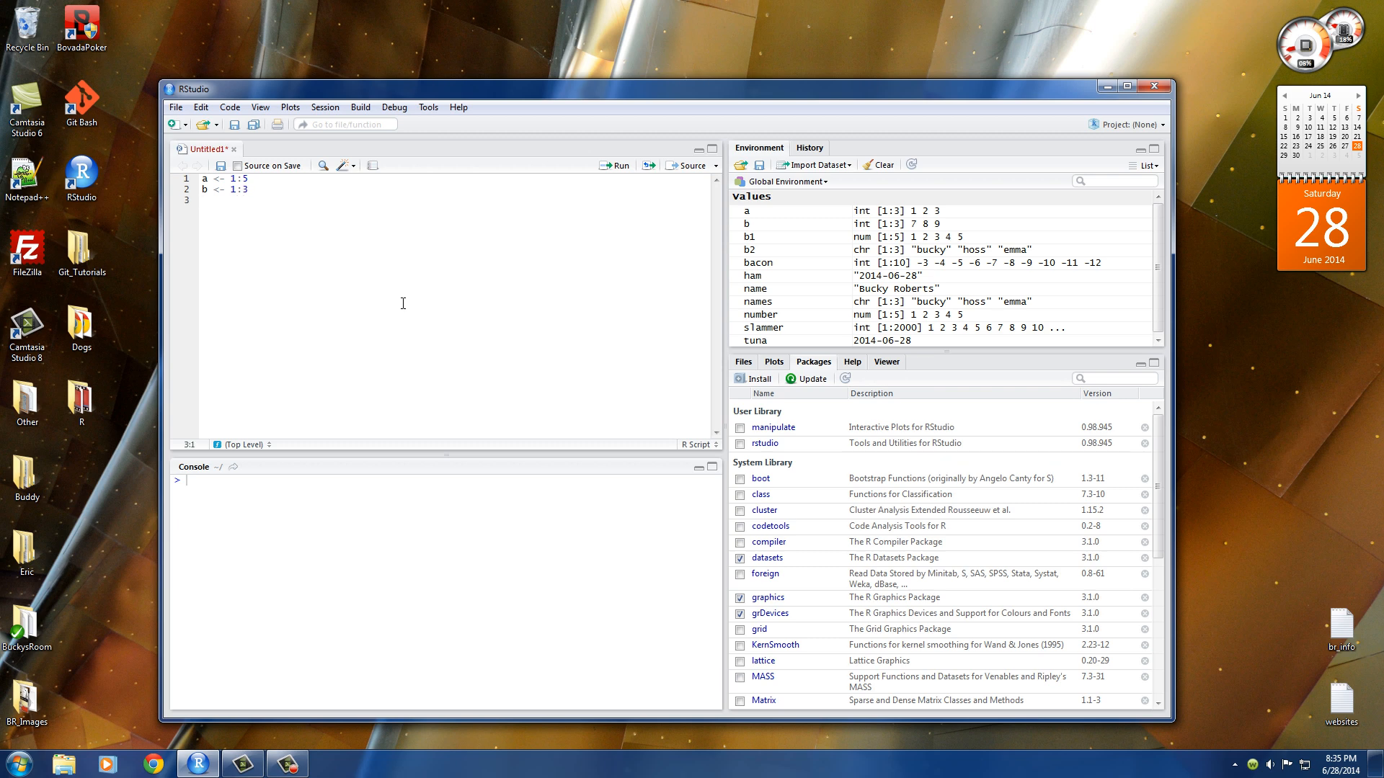
# - Add lines printing a, b and their sum a+b
pyautogui.write('a')
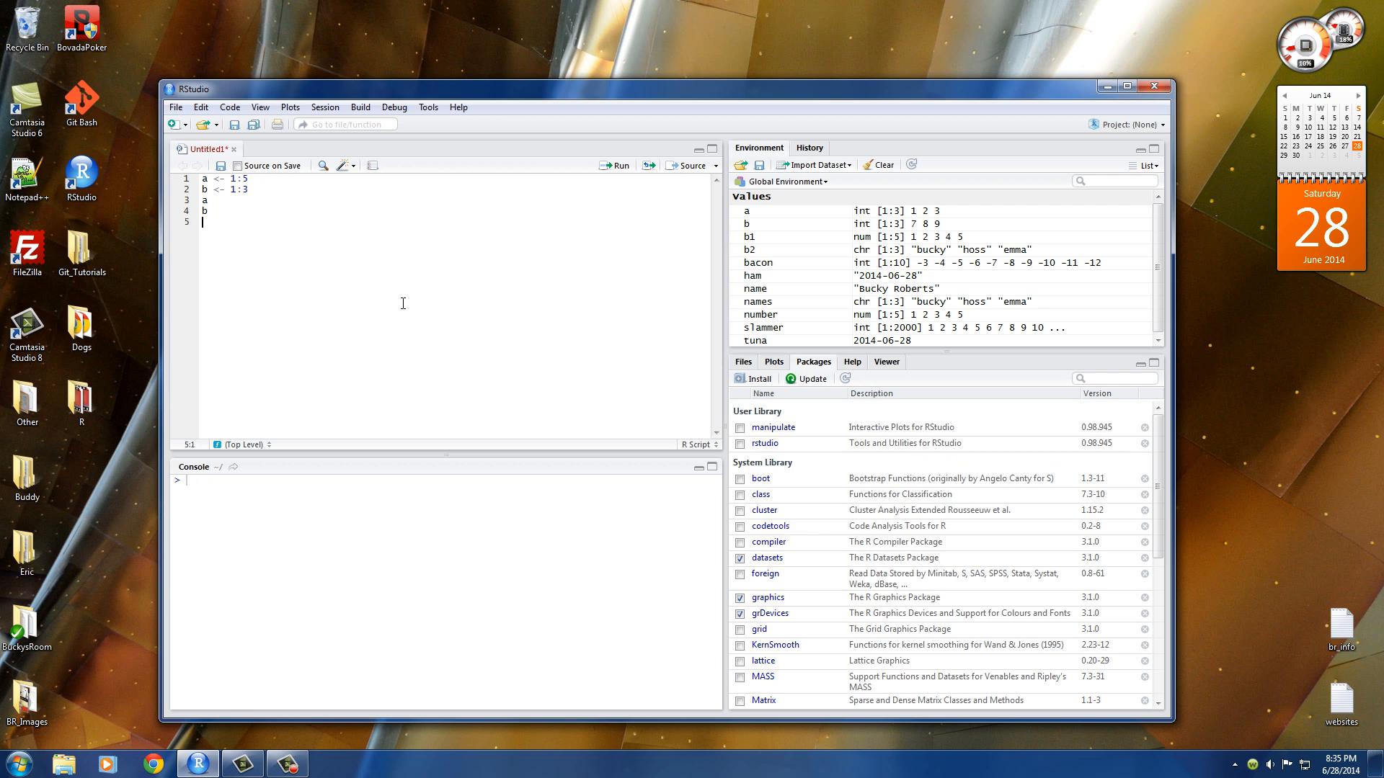
pyautogui.write('a+b')
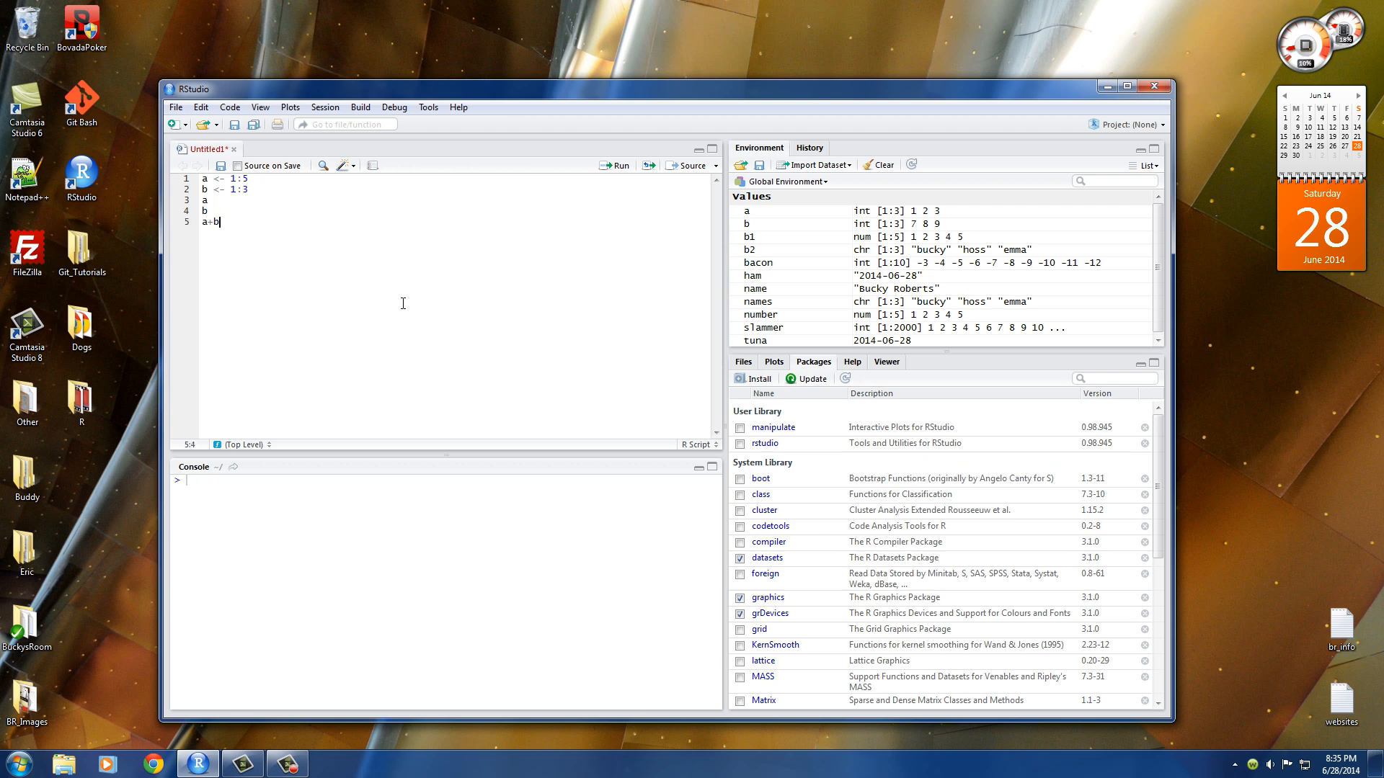
# - Run the whole script so a+b prints 2 4 6 5 7 with the recycling length warning, then review the output
pyautogui.press('ctrl+a')
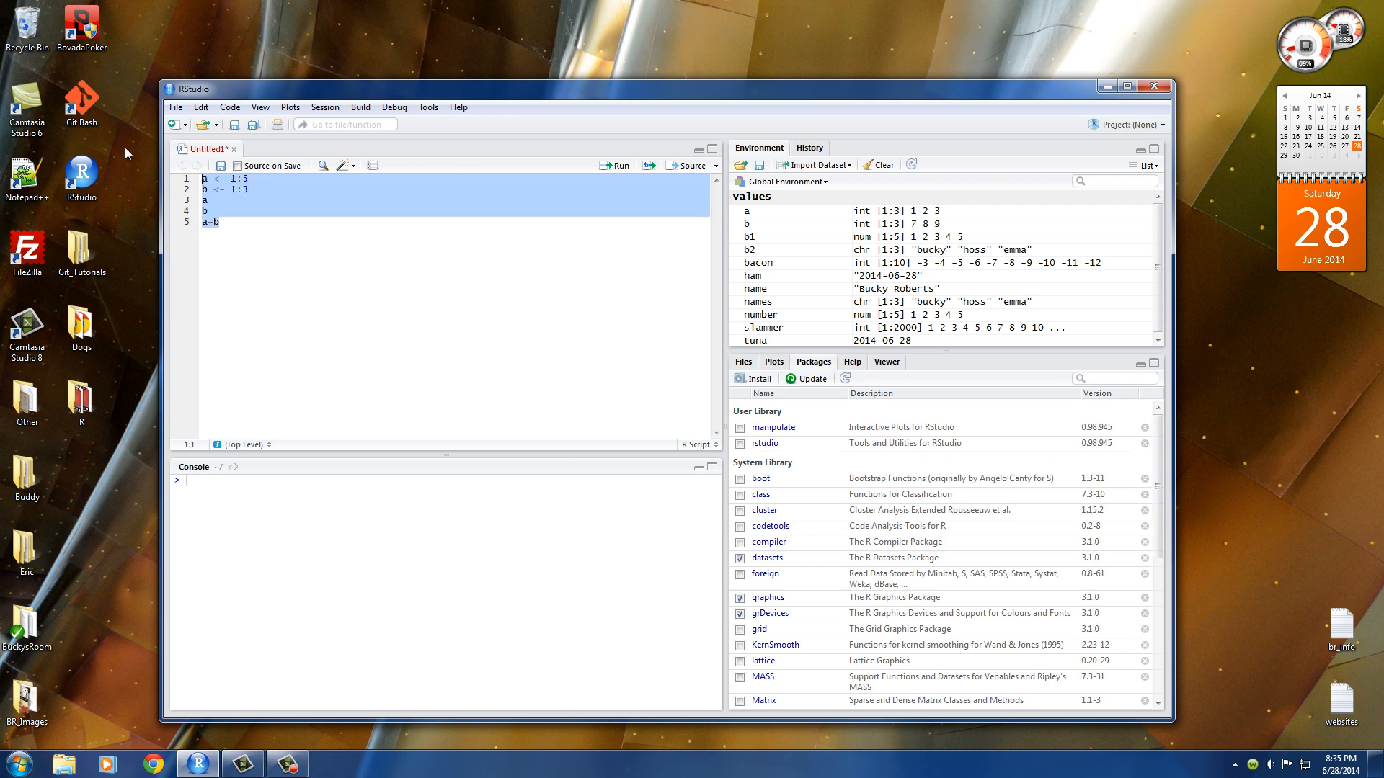
pyautogui.click(617, 165)
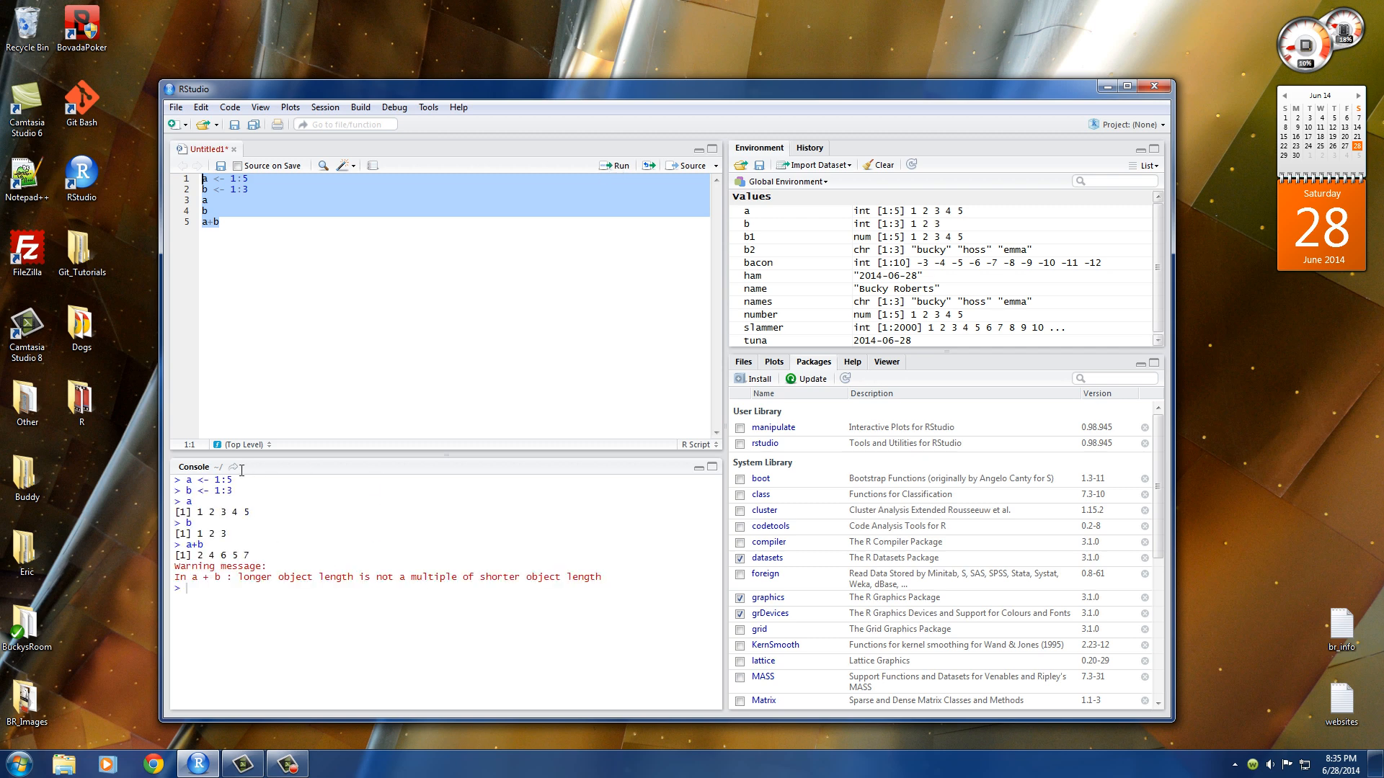
pyautogui.moveTo(202, 507)
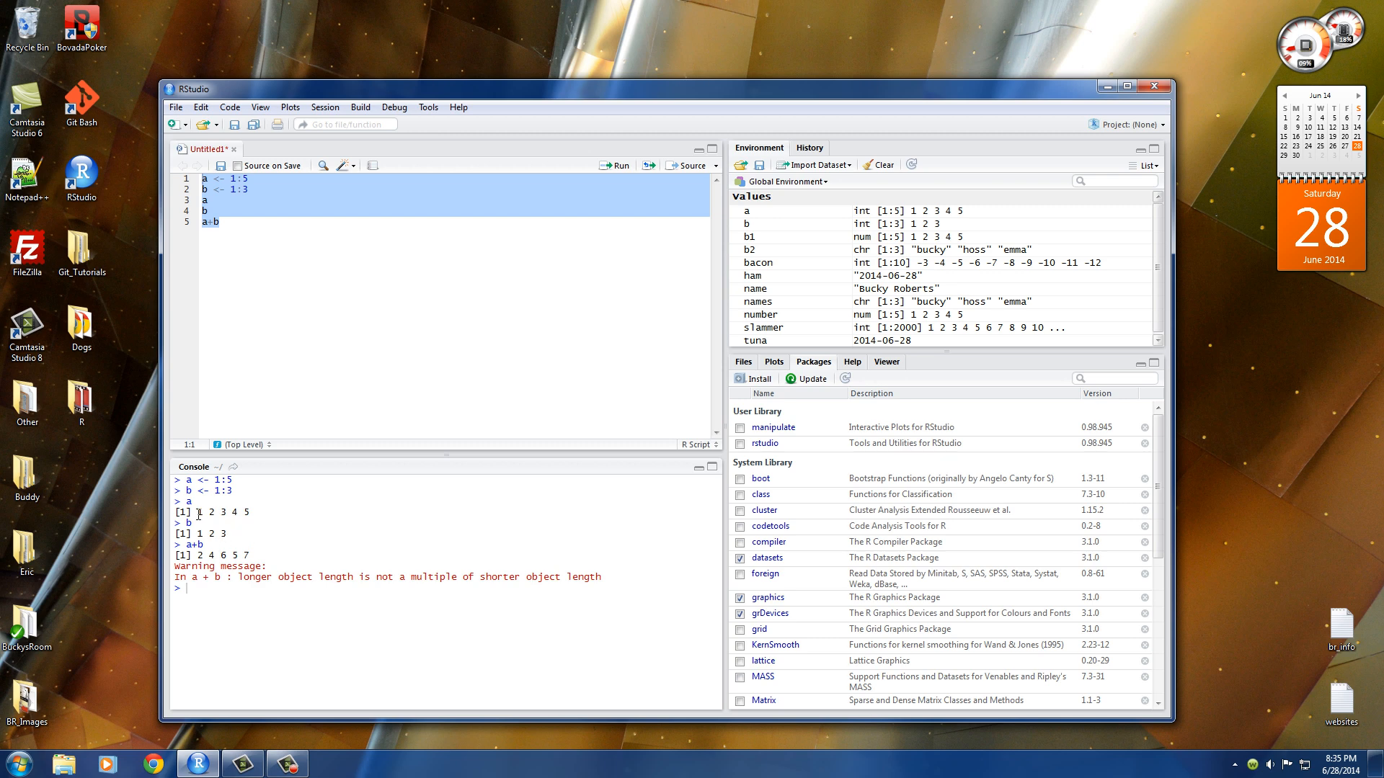
pyautogui.doubleClick(201, 511)
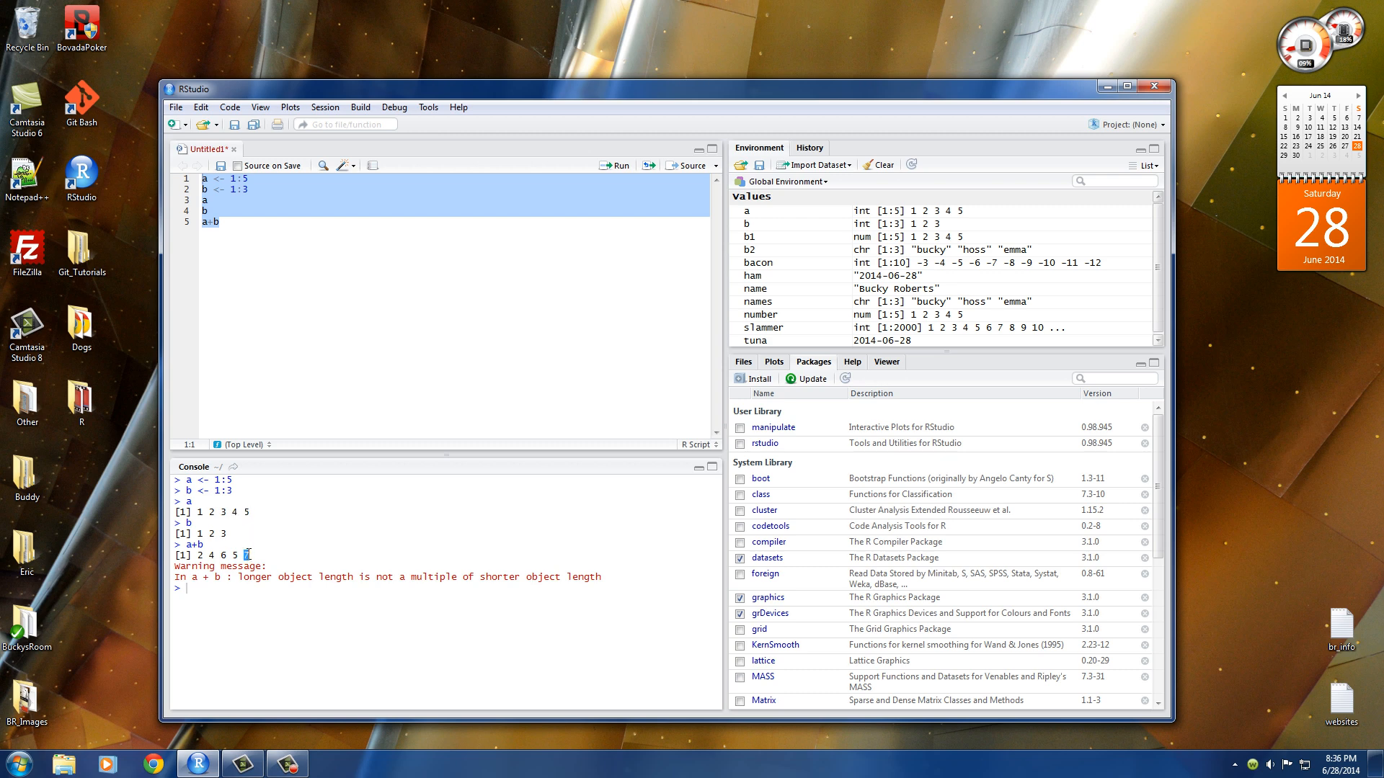
pyautogui.moveTo(353, 576); pyautogui.dragTo(601, 577)
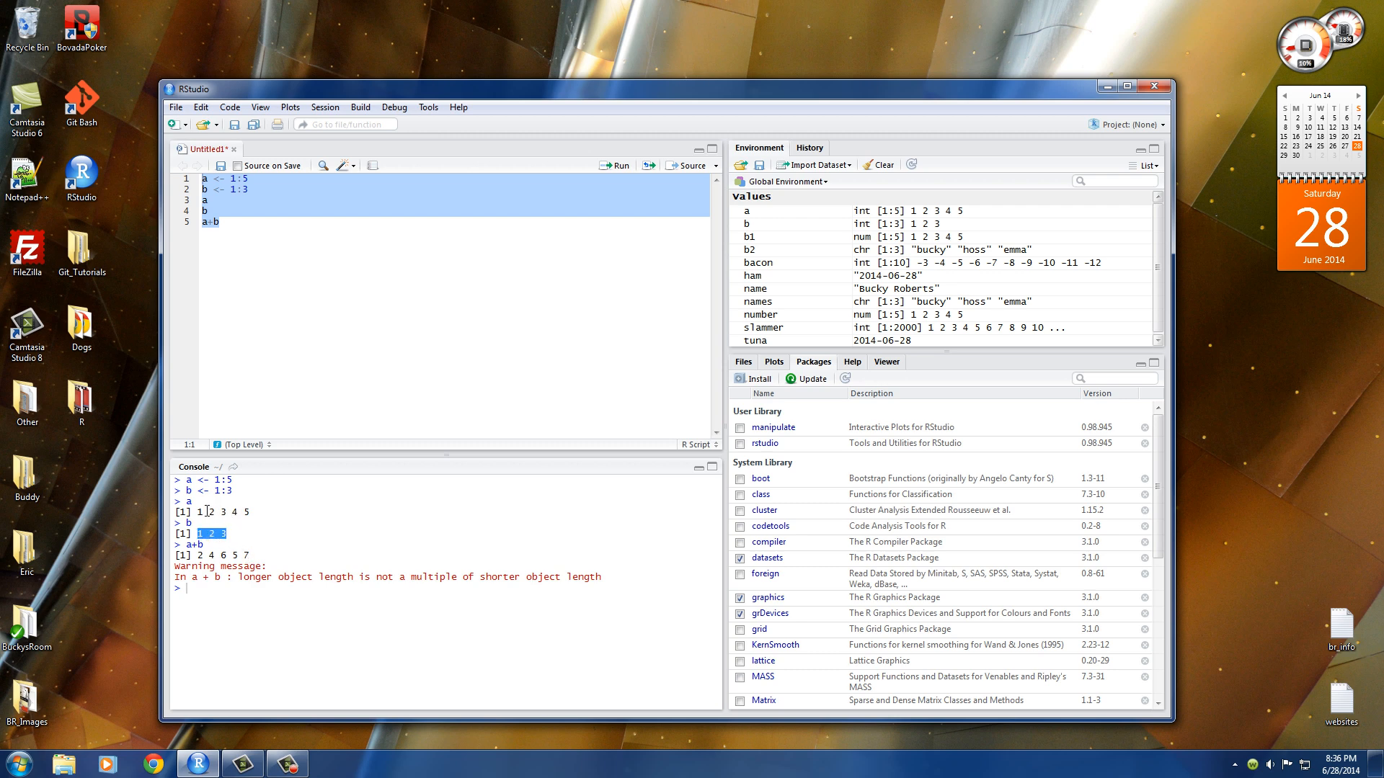
pyautogui.moveTo(202, 513); pyautogui.dragTo(249, 513)
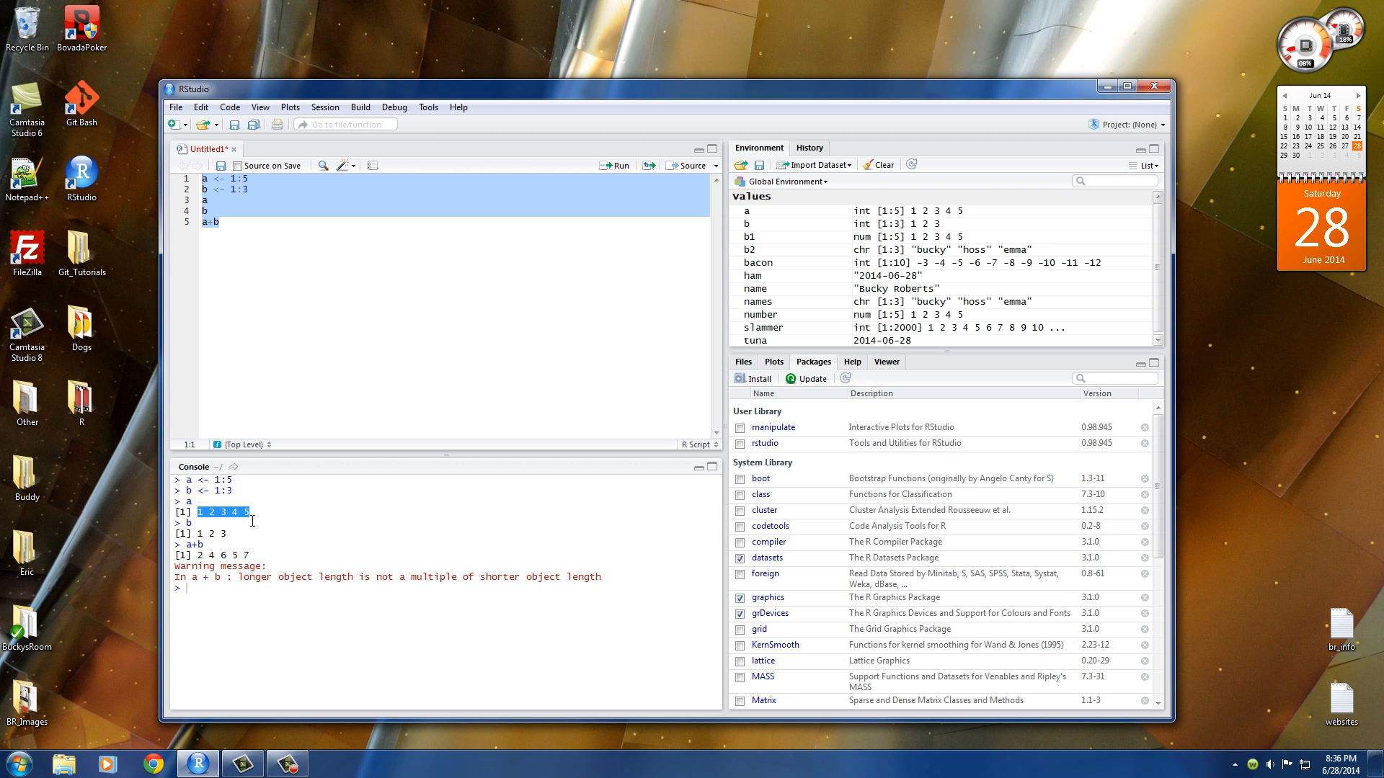
pyautogui.moveTo(411, 581)
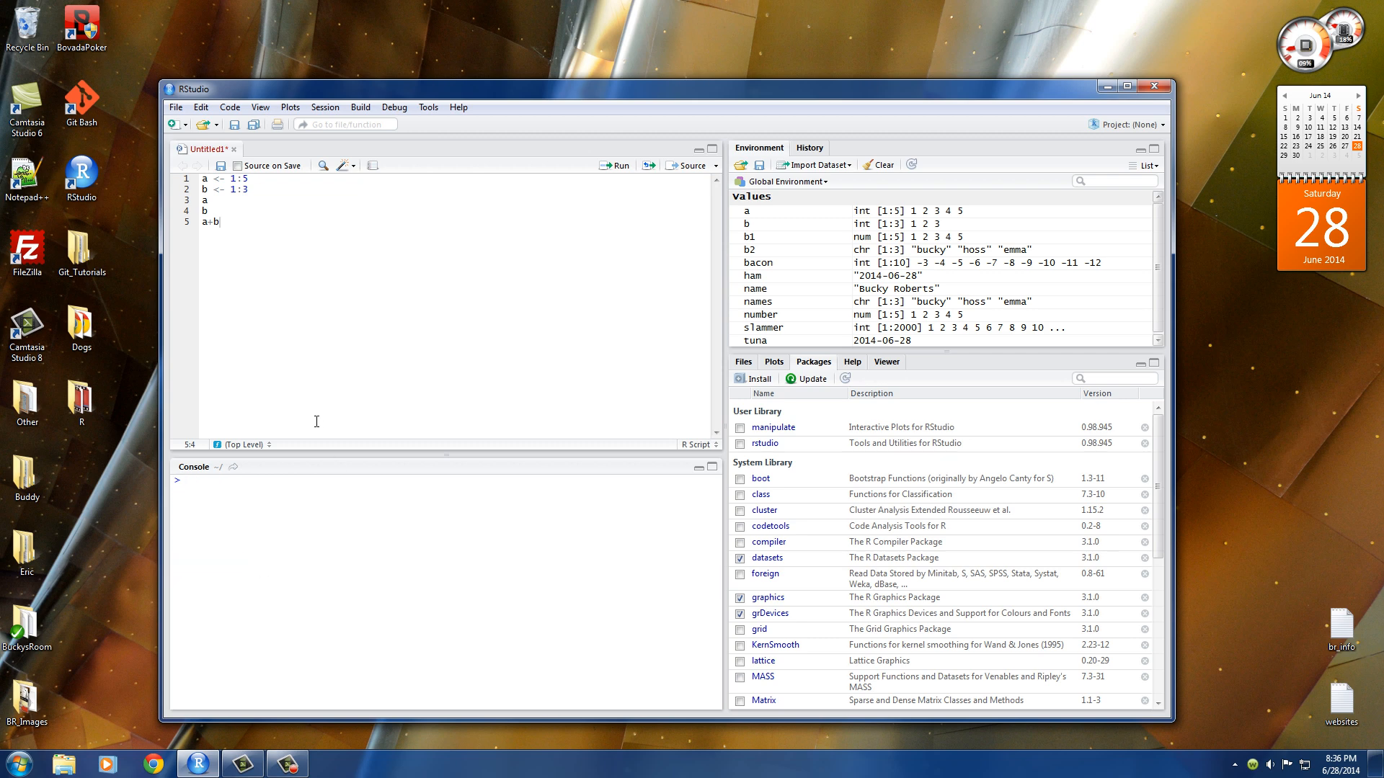
# - Rewrite the script as a <- 1:10 and a < 5 and run it to get four TRUE then six FALSE
pyautogui.press('ctrl+a')
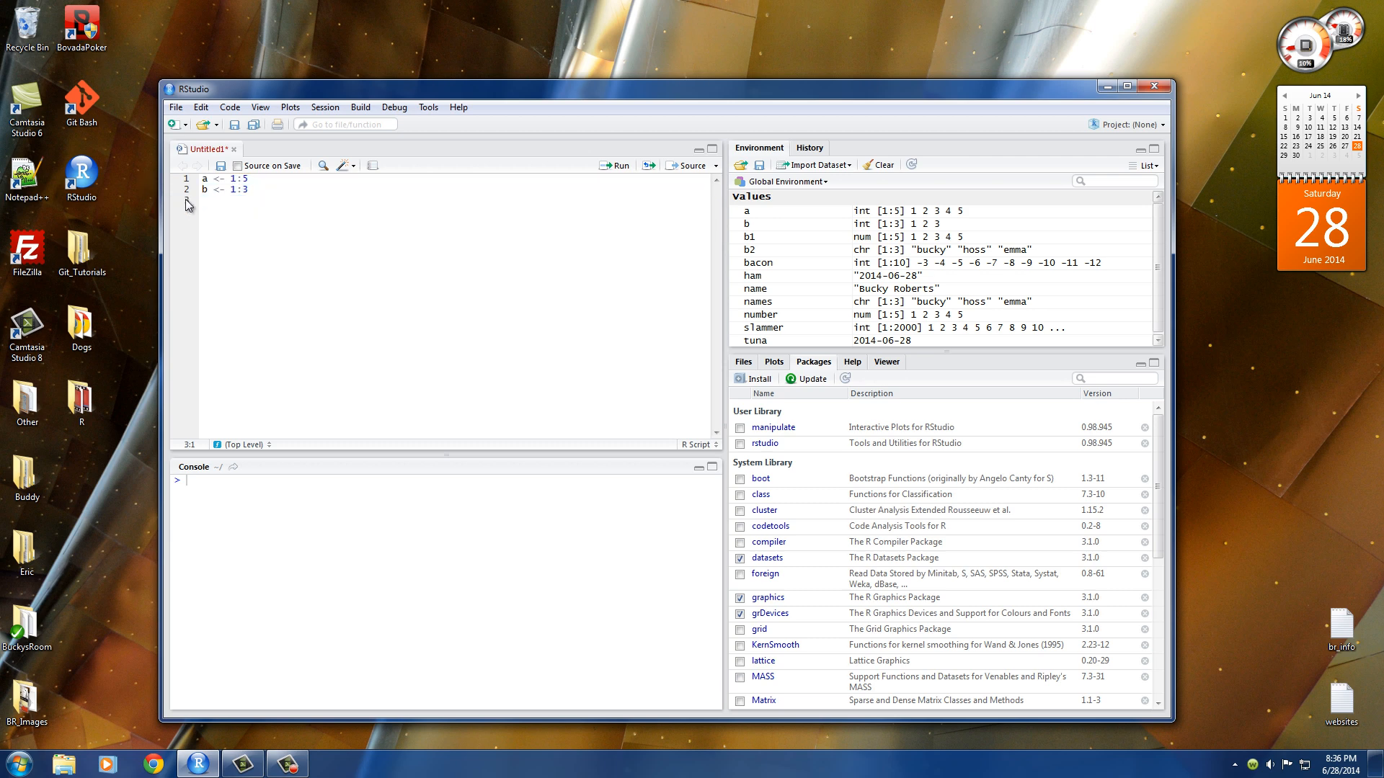
pyautogui.doubleClick(238, 179)
pyautogui.write('10')
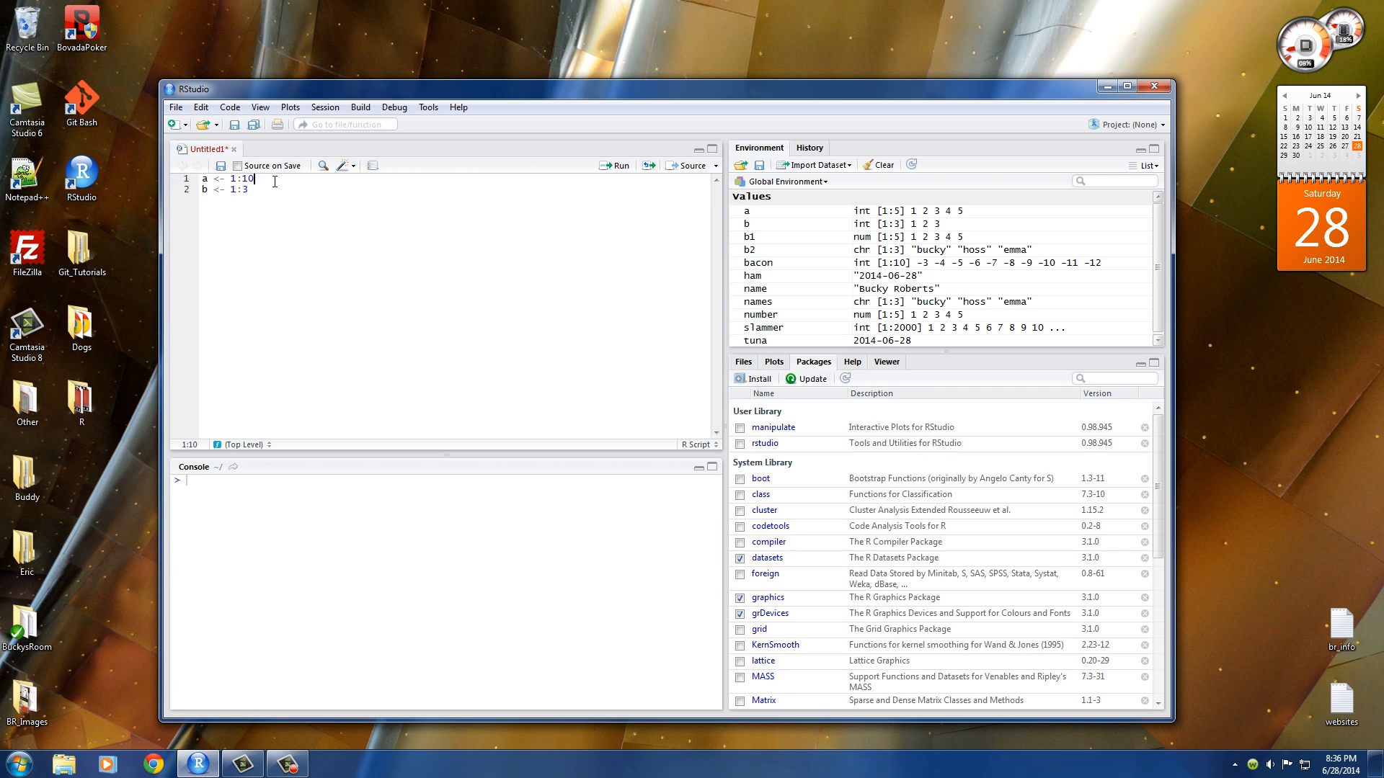
pyautogui.click(231, 190)
pyautogui.write('a < 5')
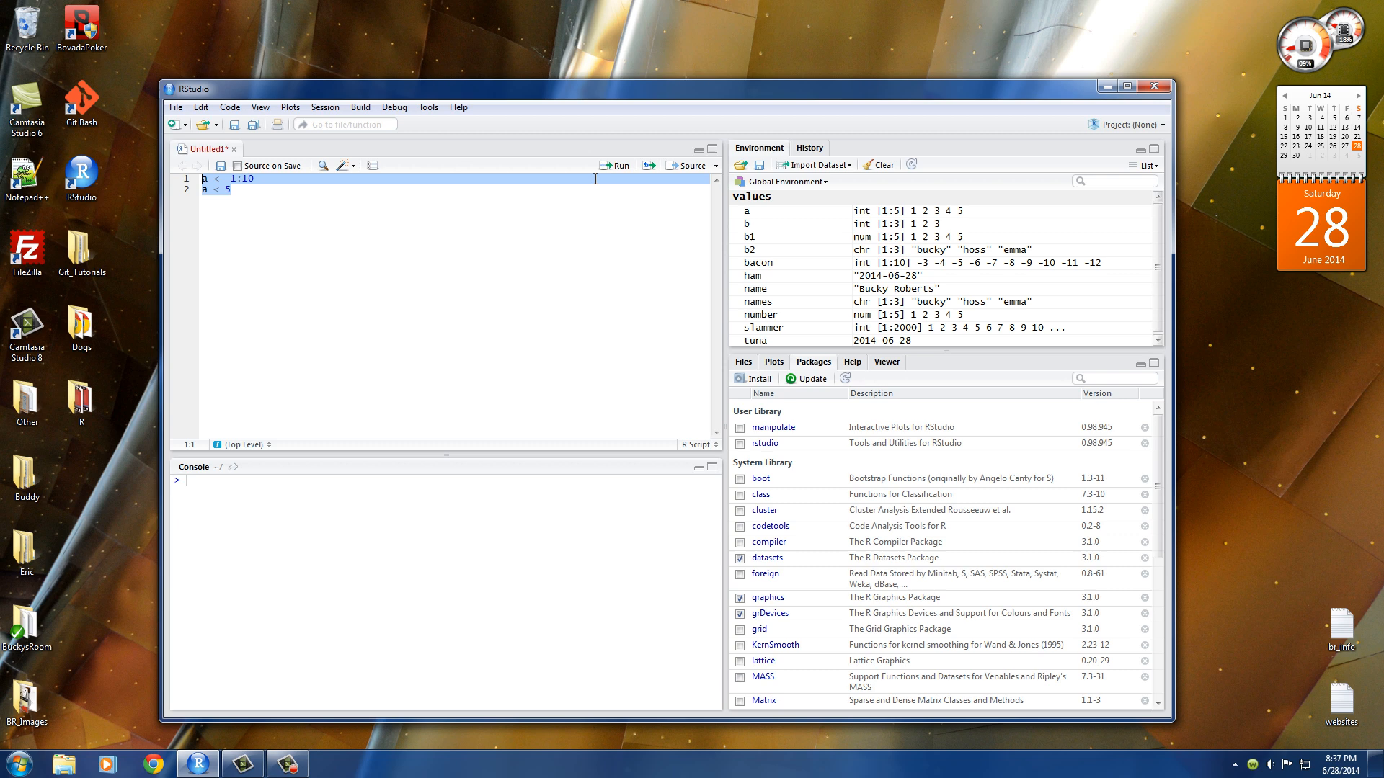
pyautogui.click(616, 164)
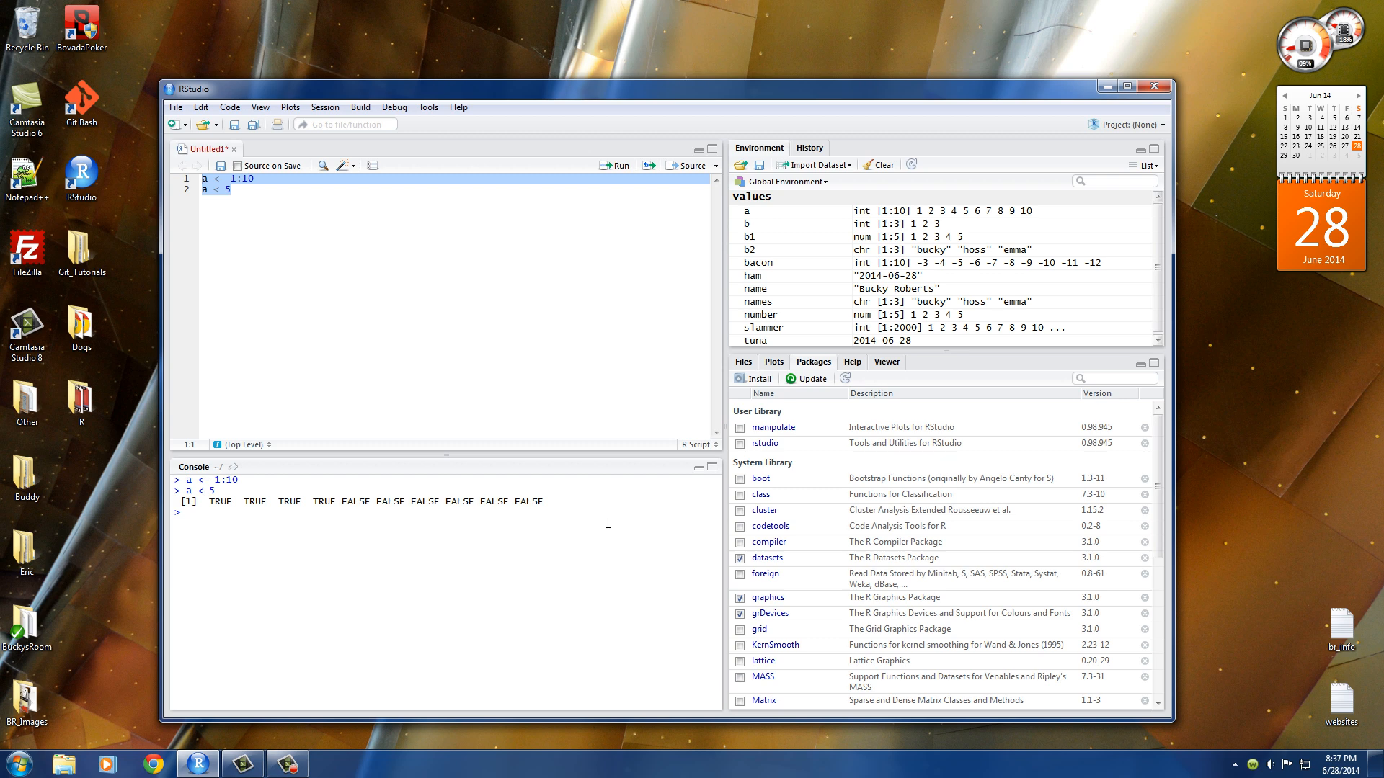
pyautogui.moveTo(607, 522)
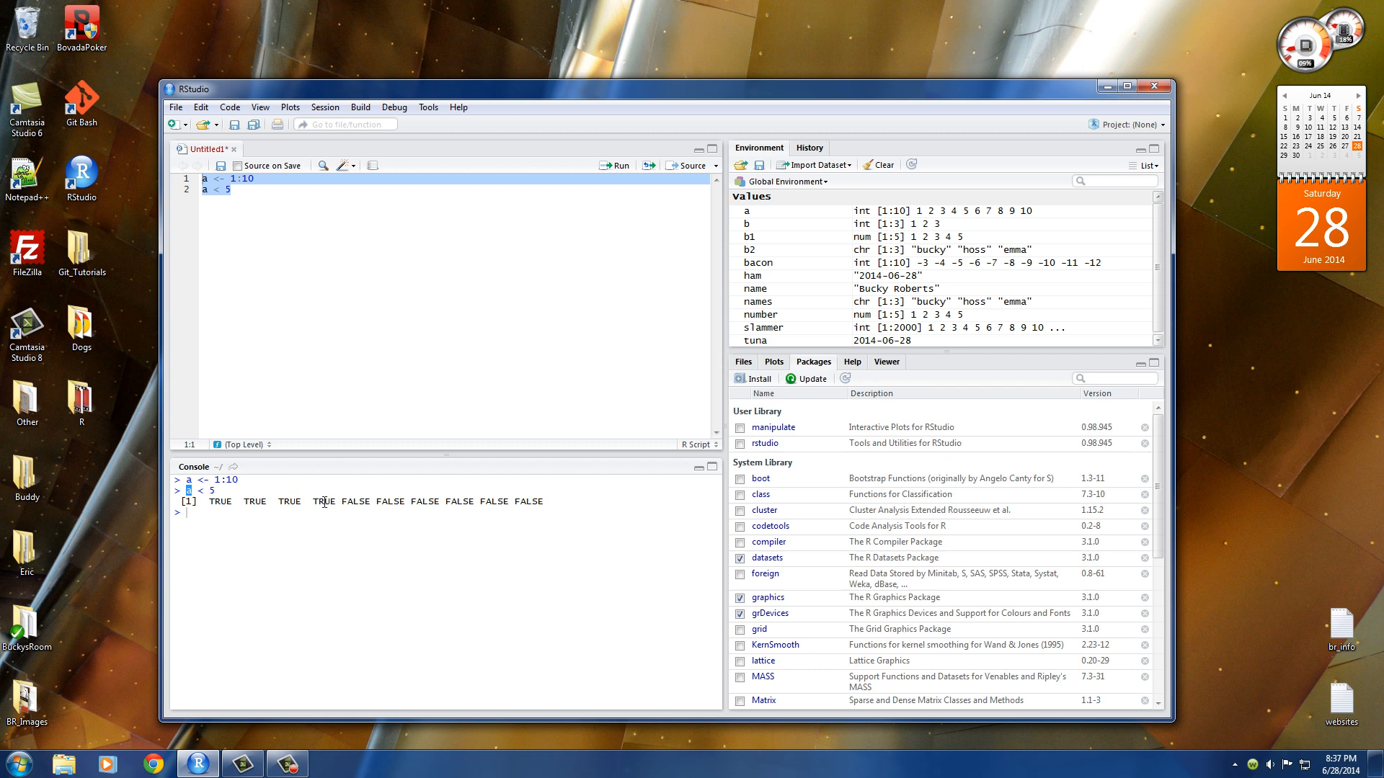
pyautogui.doubleClick(357, 502)
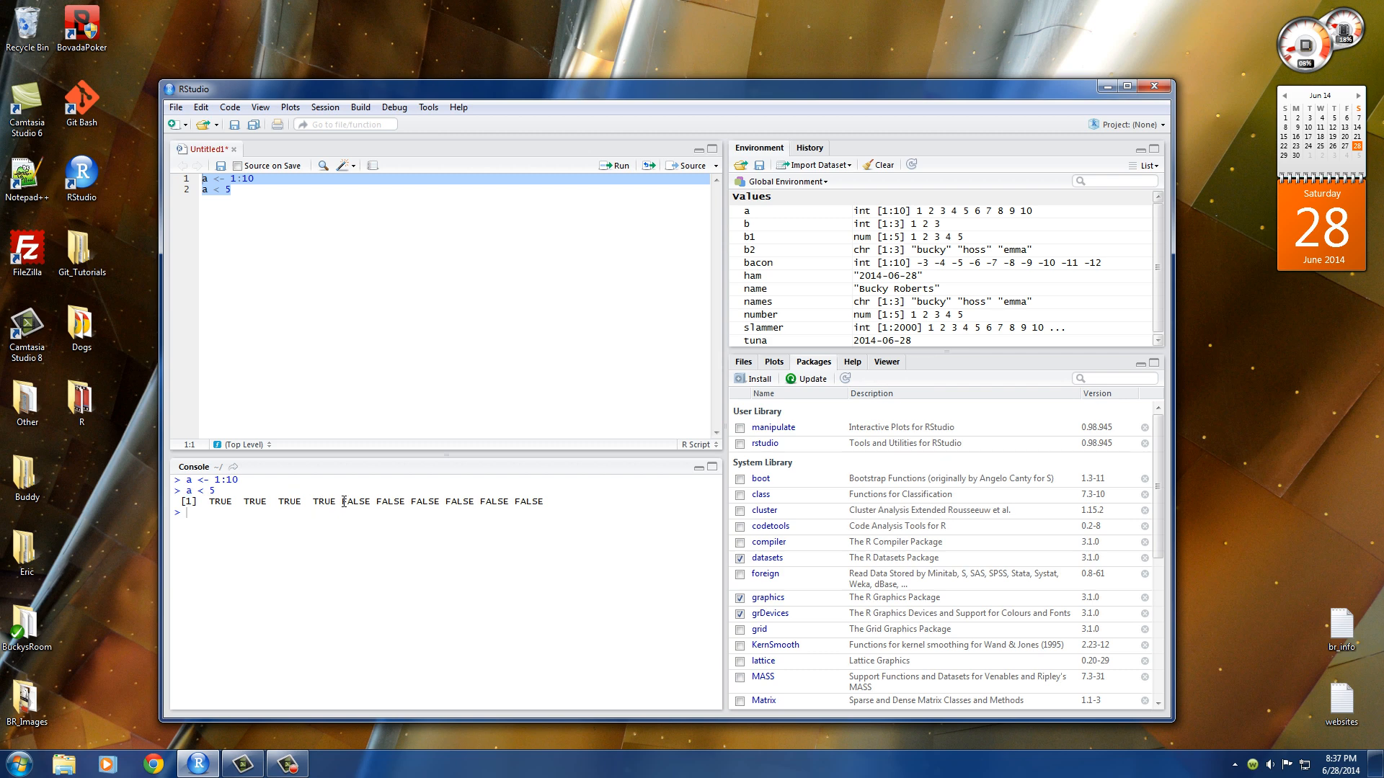
pyautogui.moveTo(343, 501); pyautogui.dragTo(545, 502)
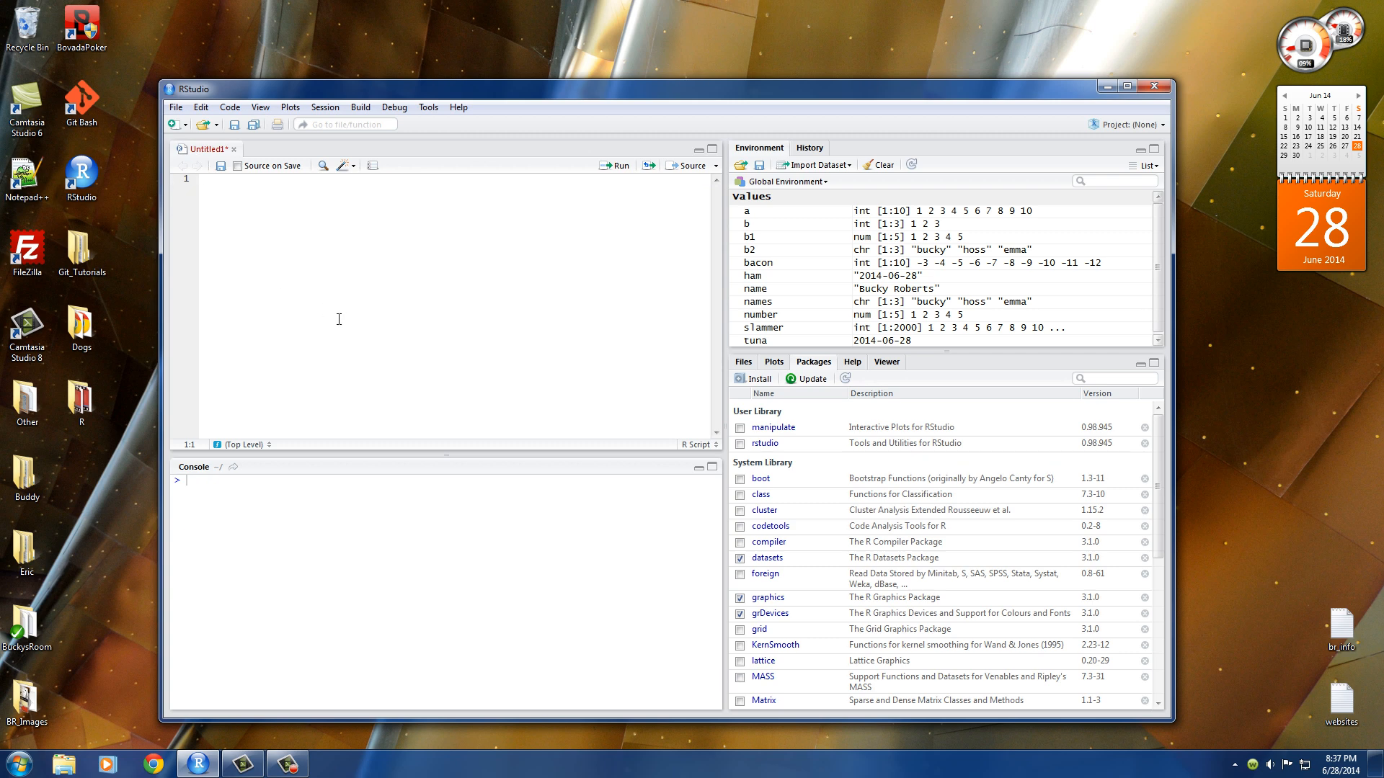
pyautogui.moveTo(336, 308)
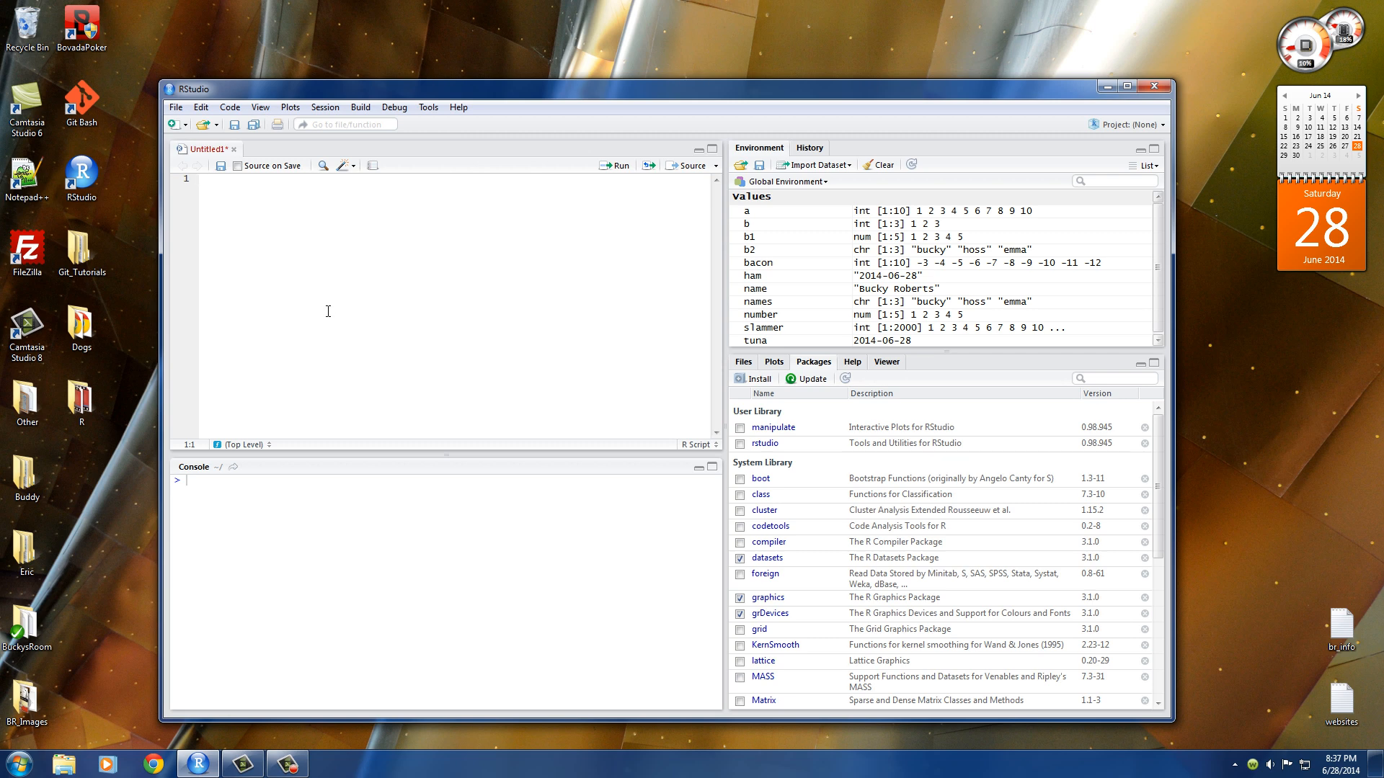
# - Write a <- 1:10 followed by any(a<5) and all(a<5) in the script
pyautogui.write('a <-')
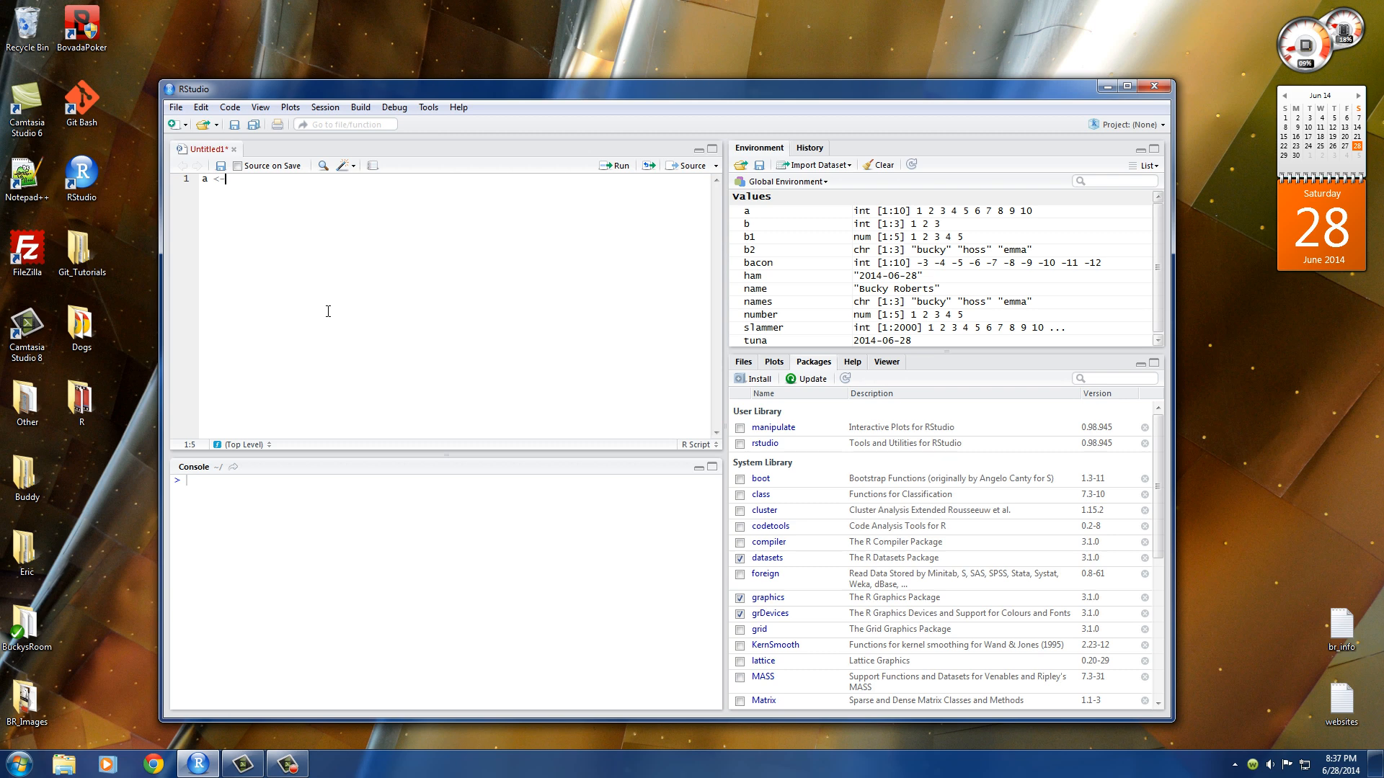
pyautogui.write('1:10')
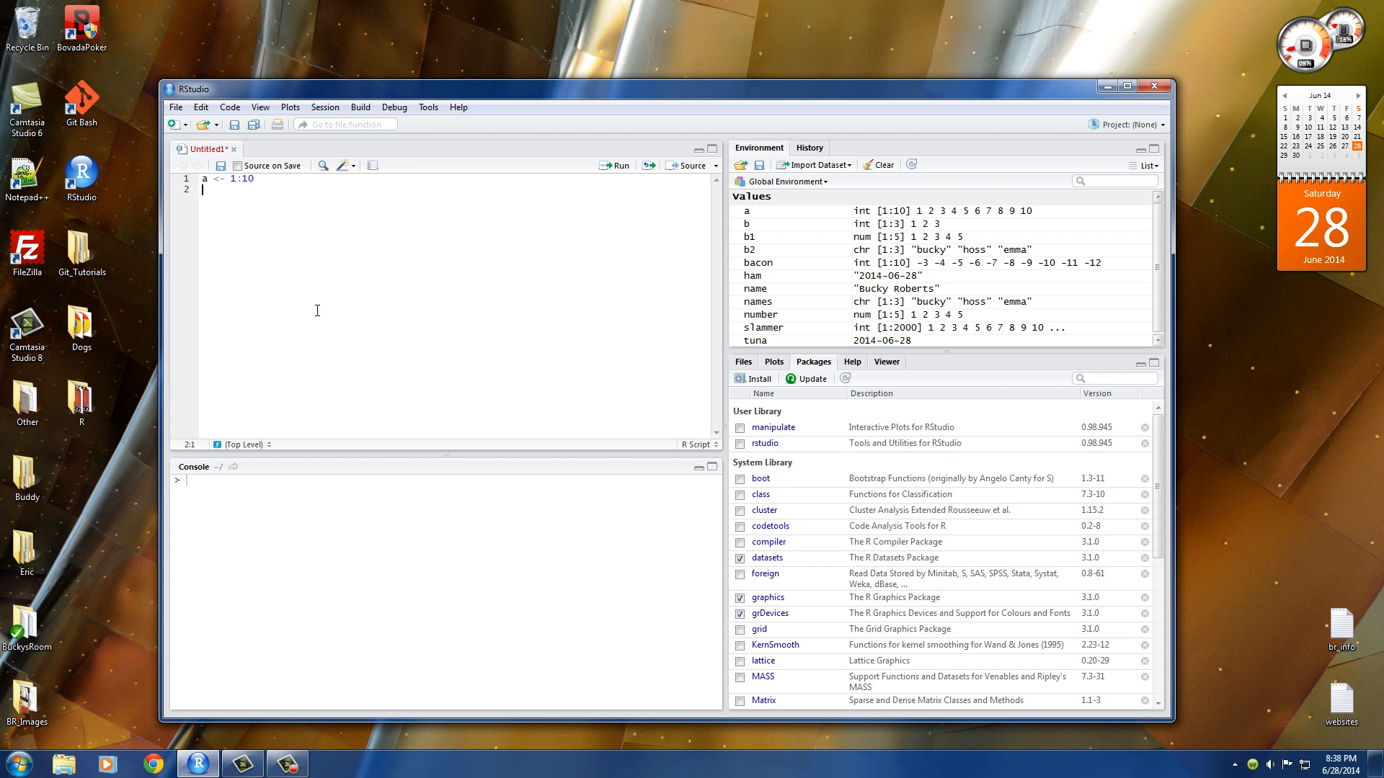
pyautogui.write('any()')
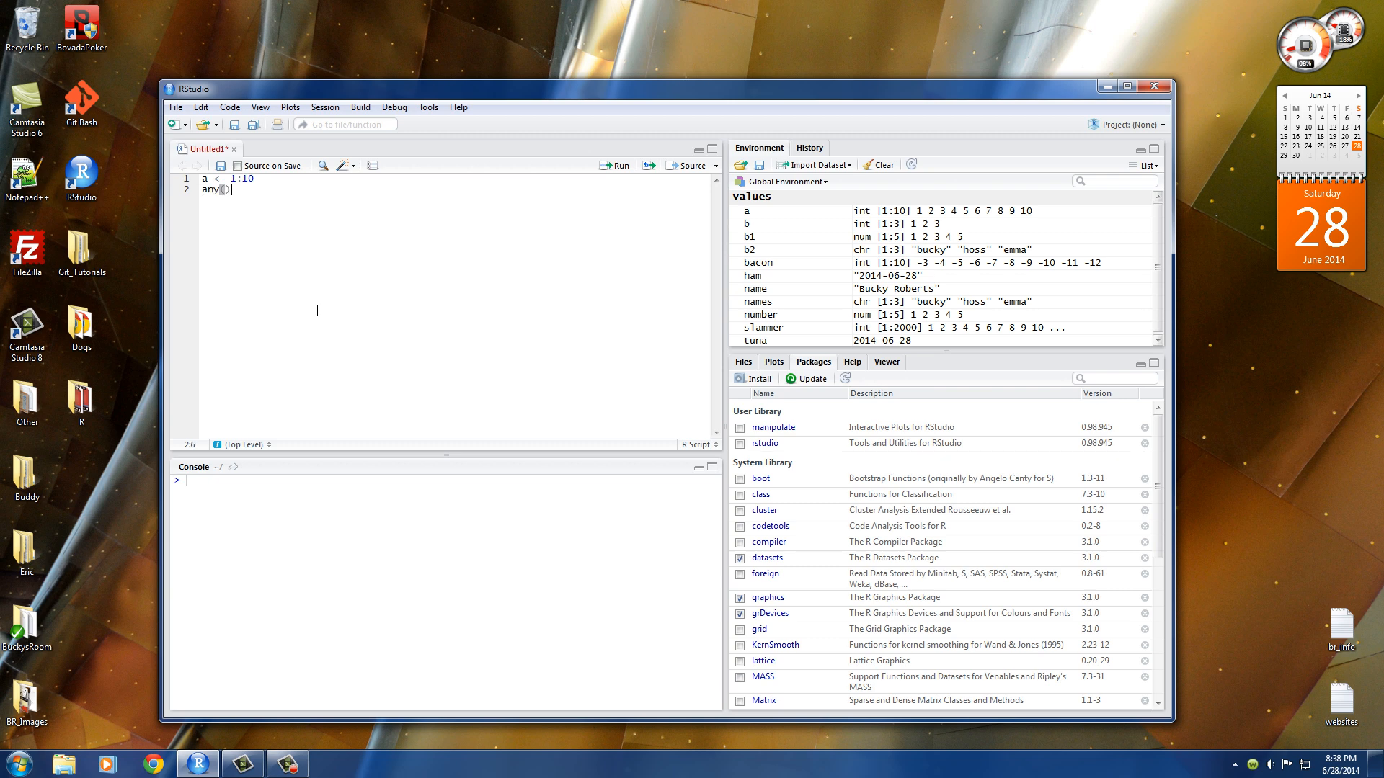
pyautogui.write('a < 5')
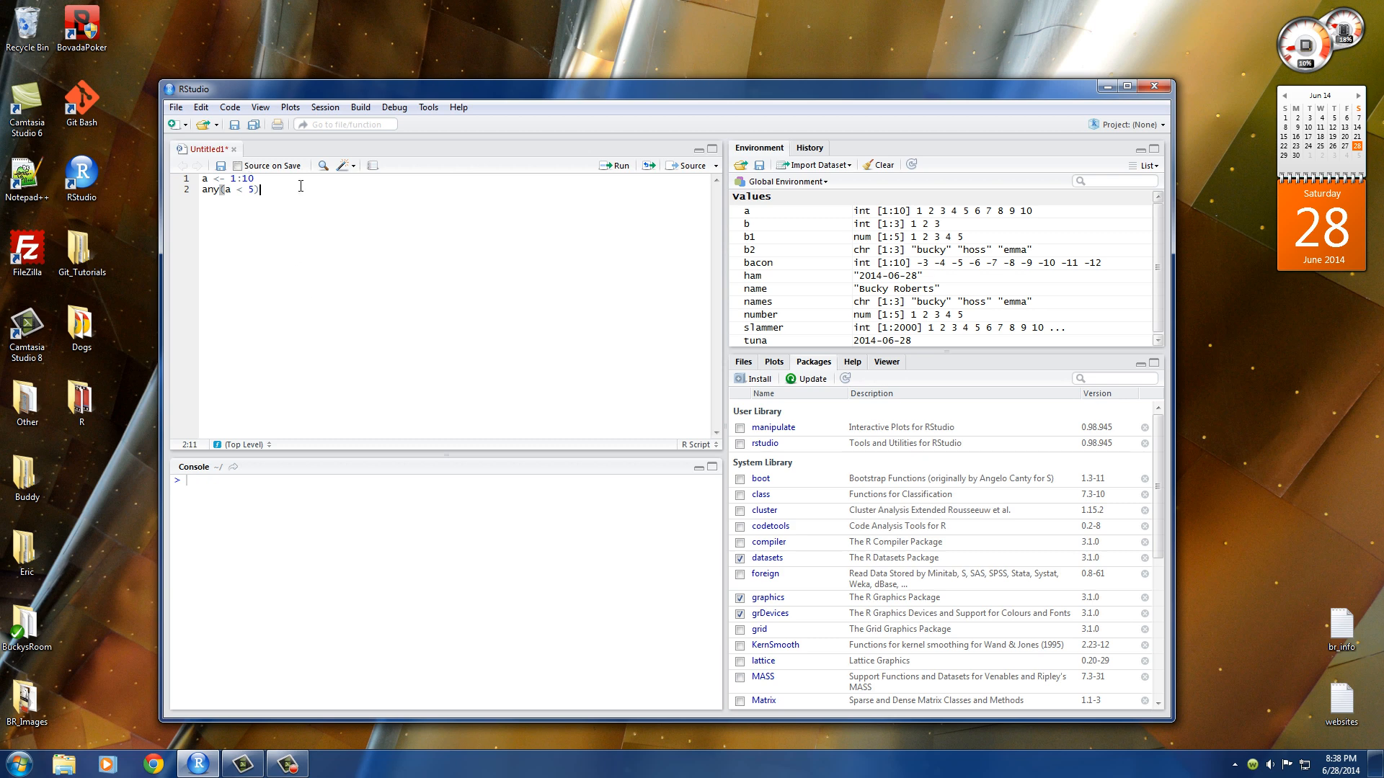
pyautogui.write('all')
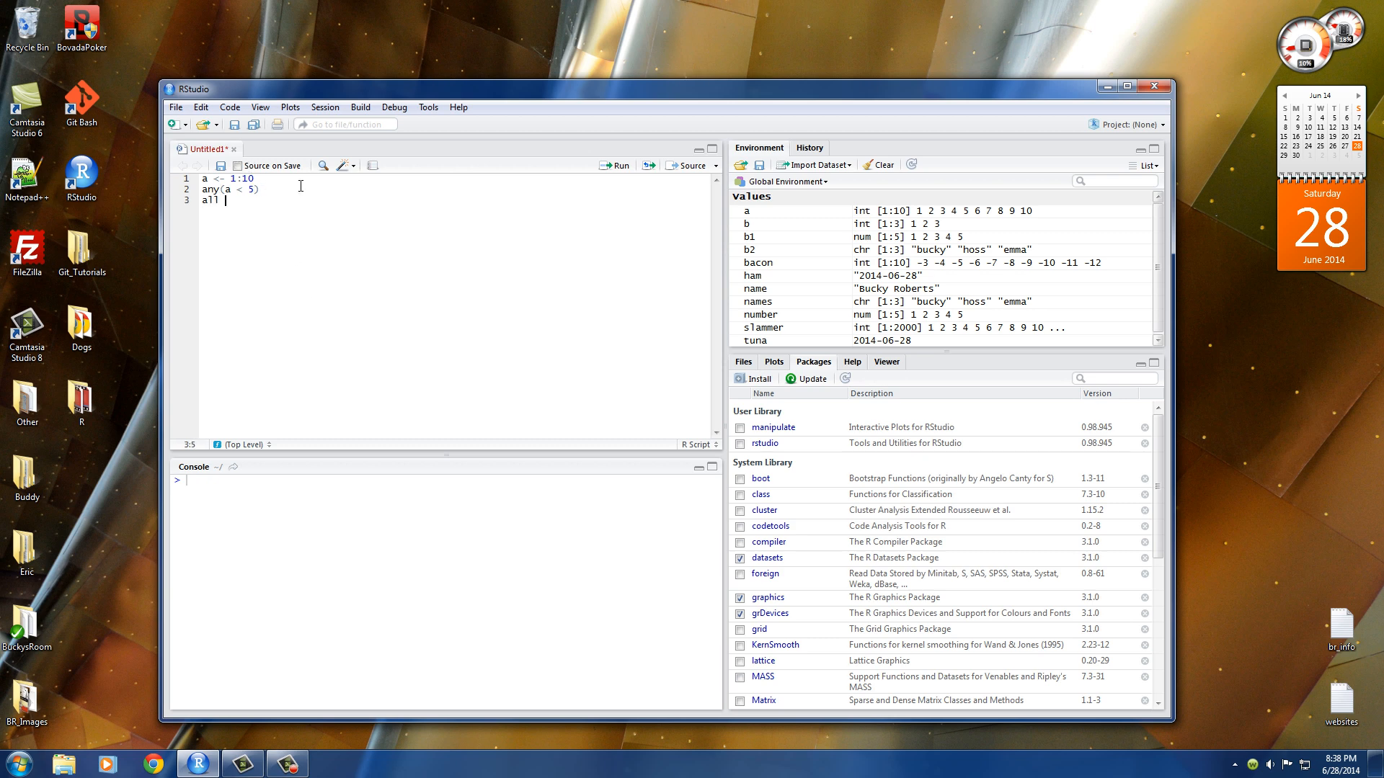
pyautogui.write('(a<')
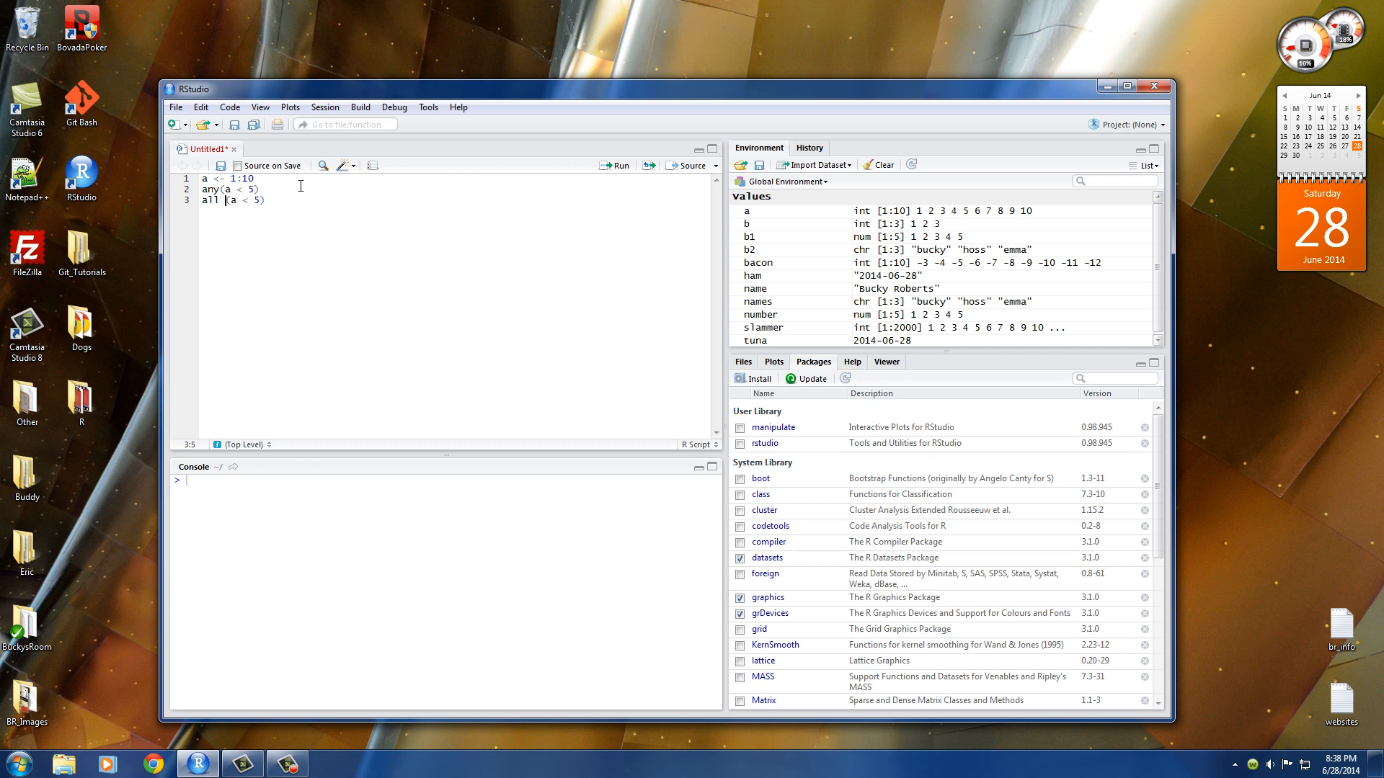
# - Run the three lines so any returns TRUE and all returns FALSE, pointing out each result
pyautogui.press('ctrl+a')
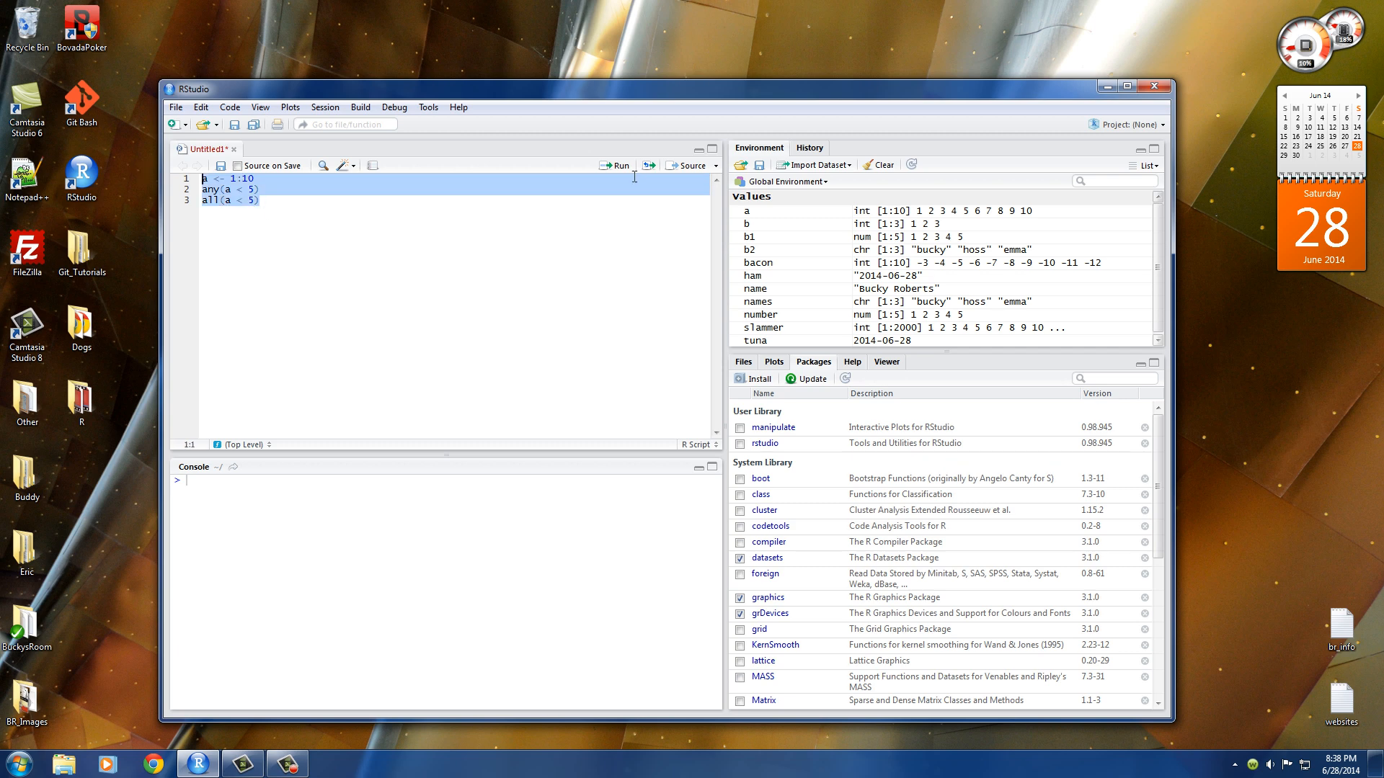
pyautogui.click(620, 164)
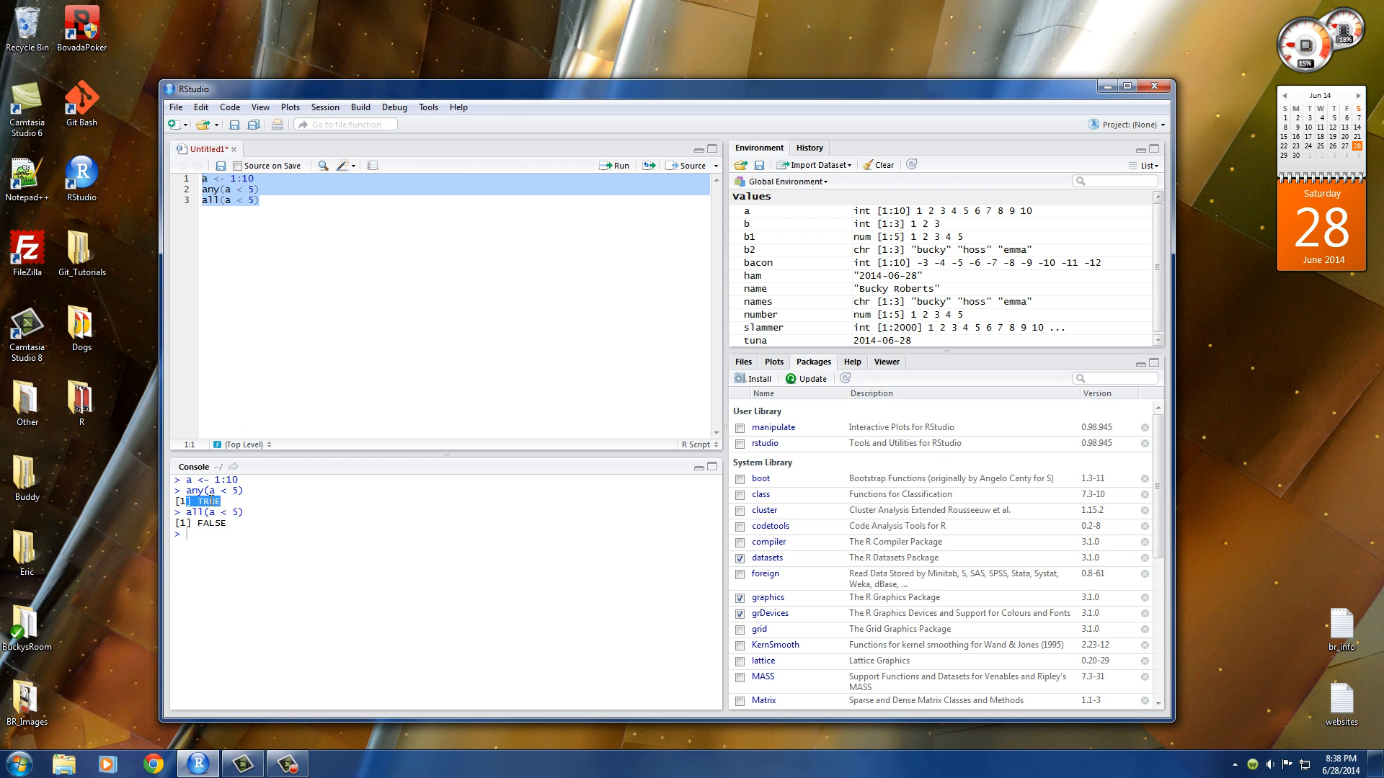
pyautogui.click(220, 189)
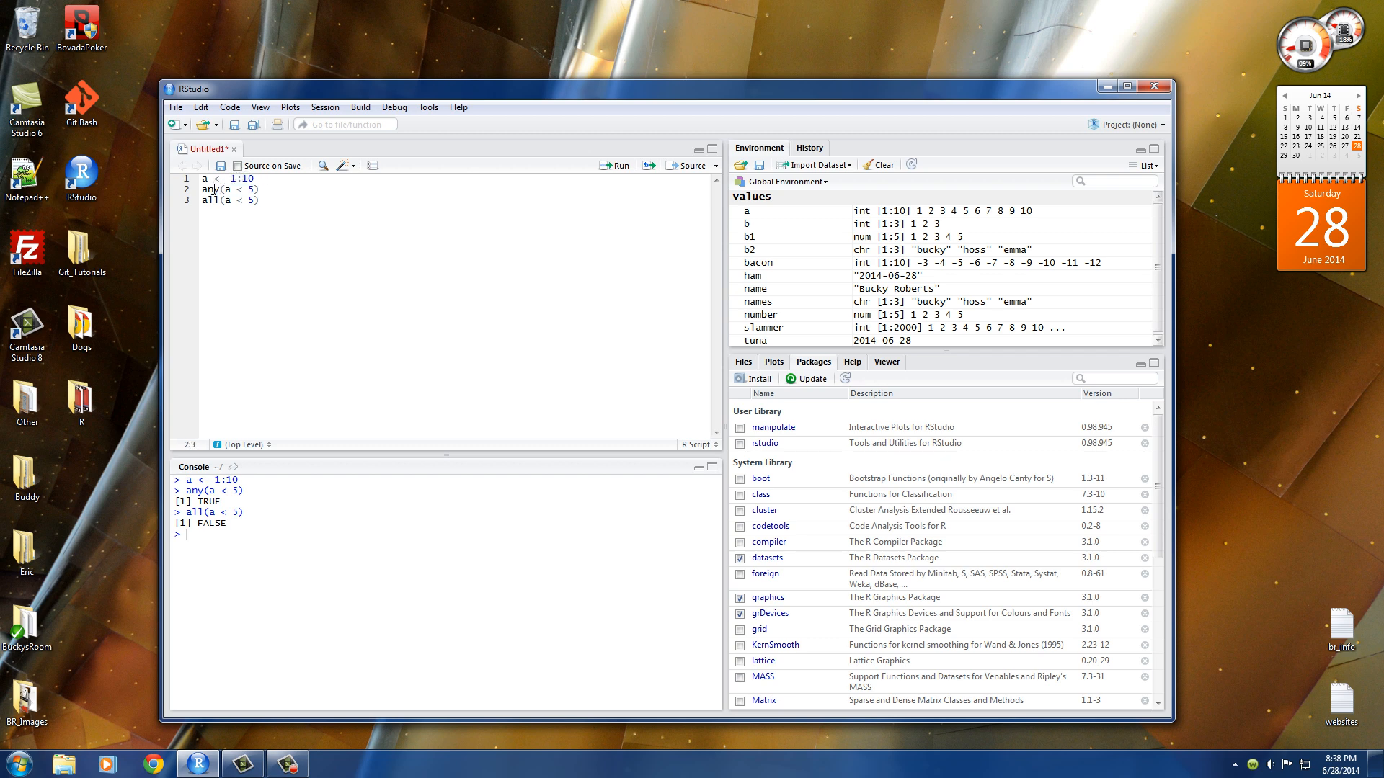
pyautogui.doubleClick(212, 189)
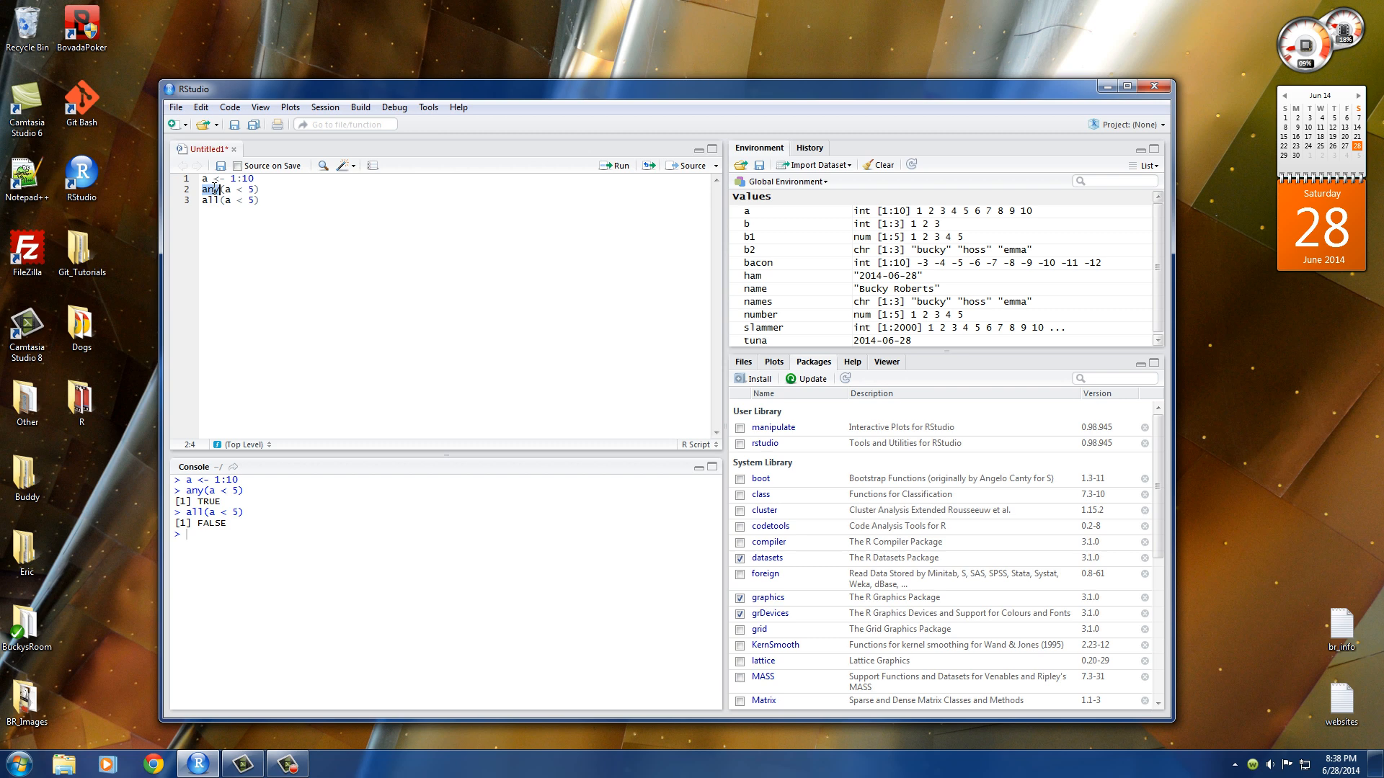
pyautogui.doubleClick(207, 501)
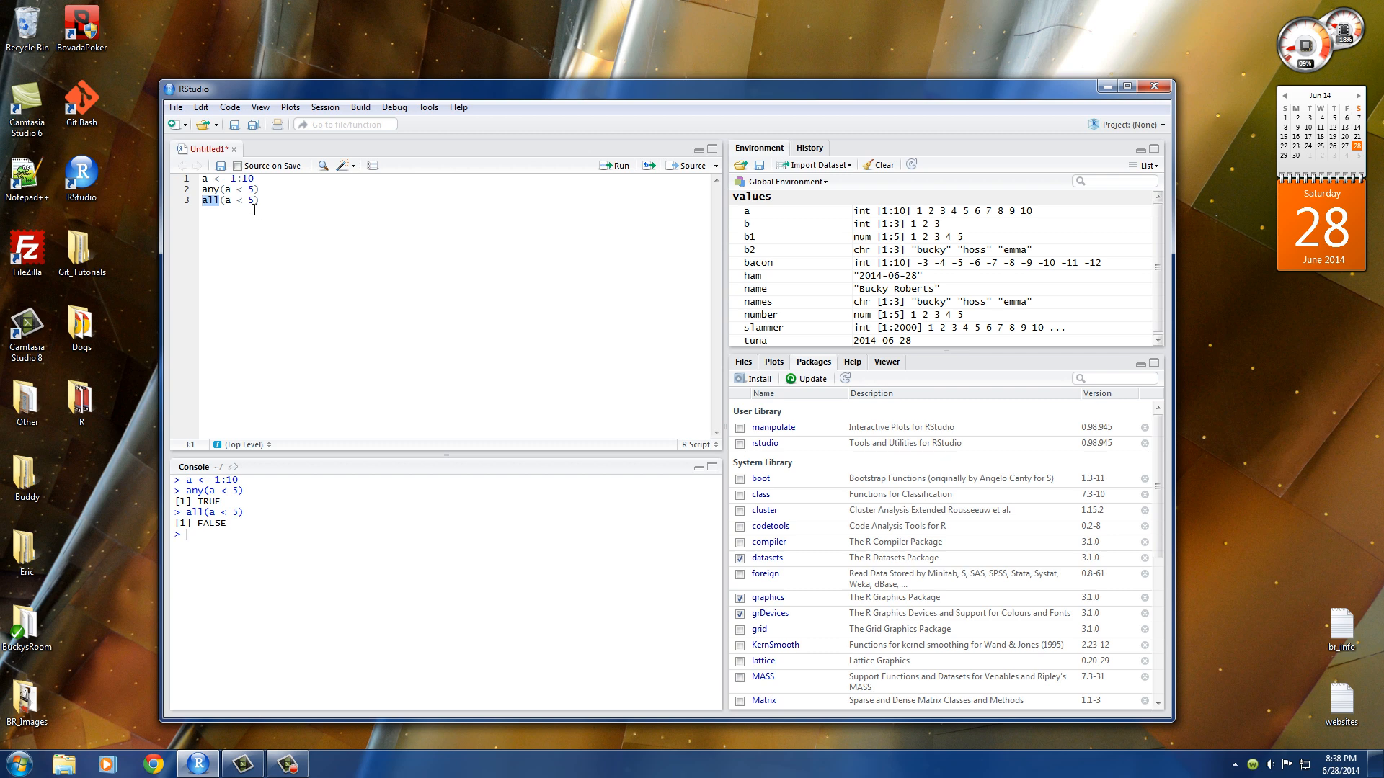
pyautogui.click(227, 199)
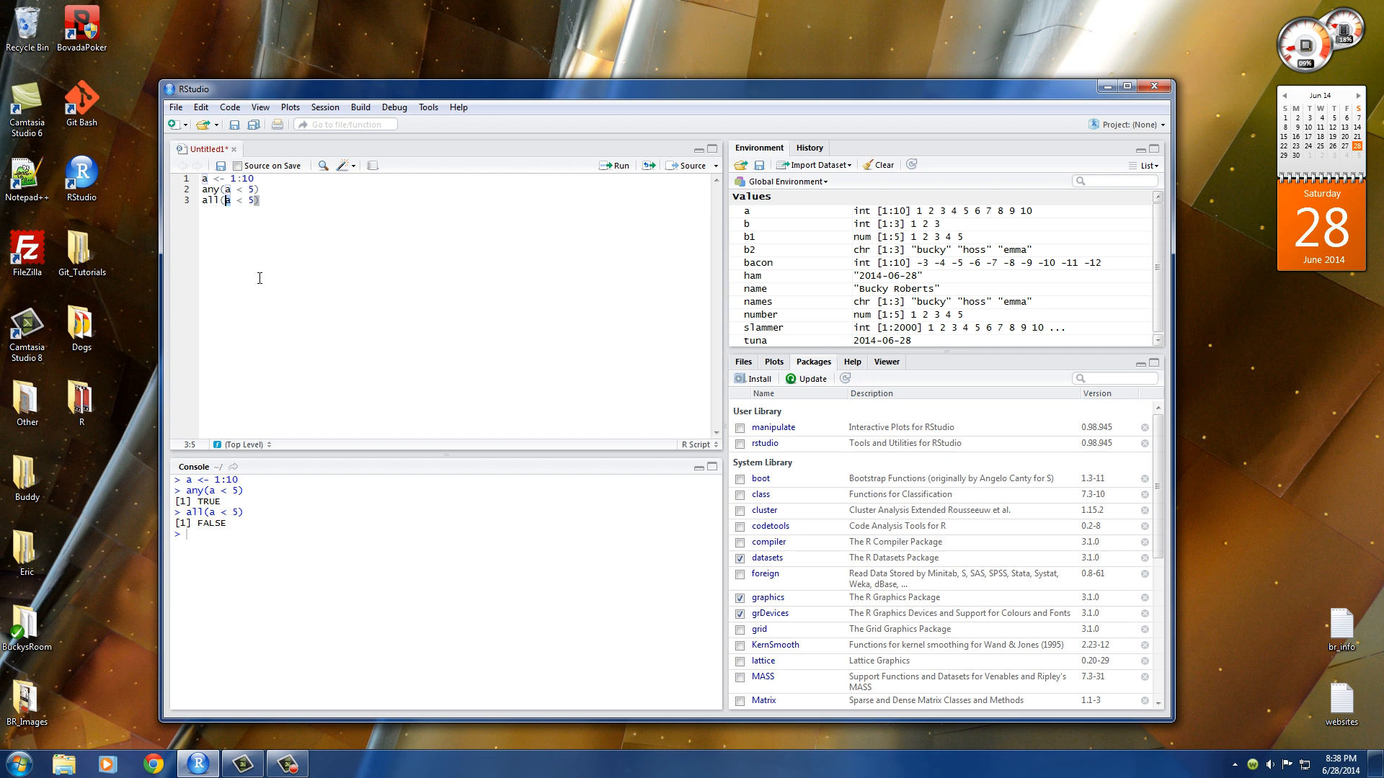
pyautogui.doubleClick(210, 524)
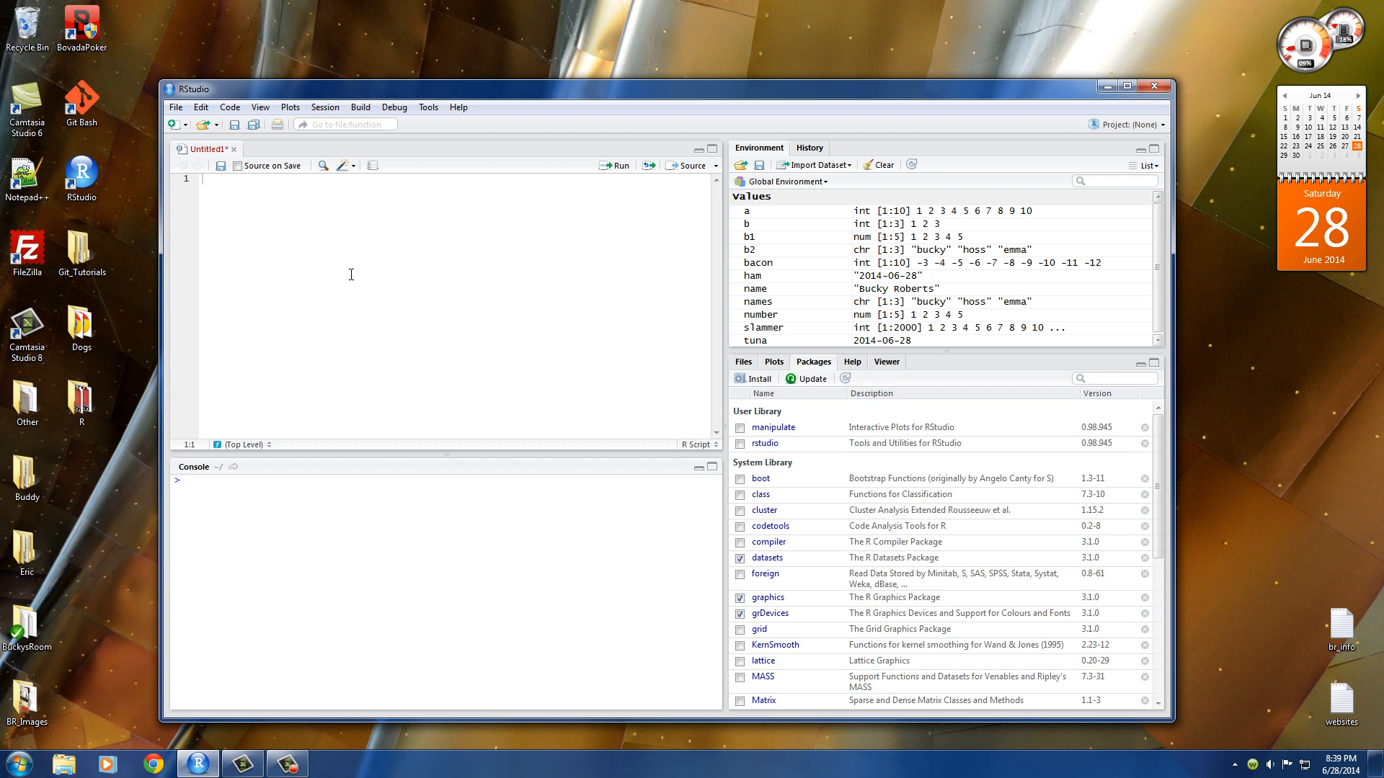
pyautogui.moveTo(375, 311)
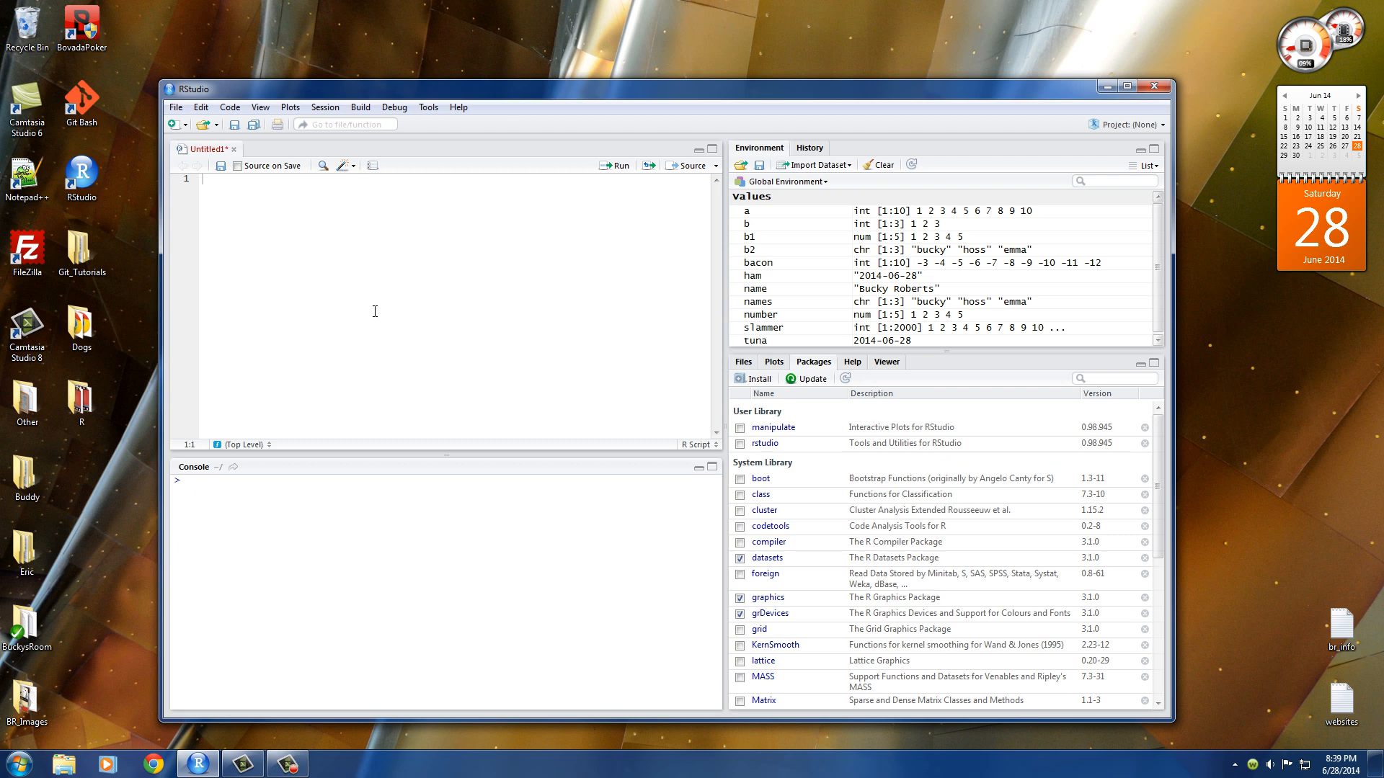
# - Write hoss <- 50:60 and hoss, then run both lines to print 50 through 60
pyautogui.write('hoss <-')
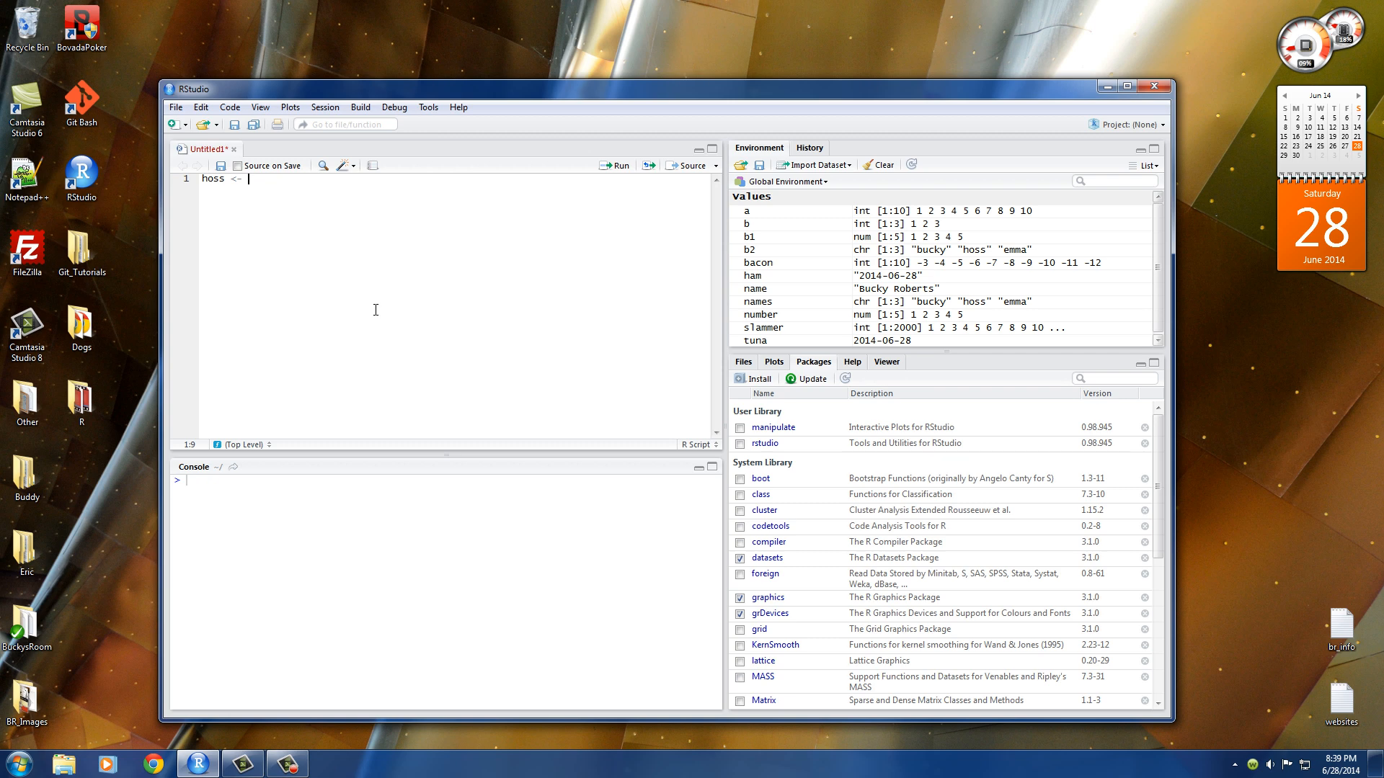
pyautogui.write('50:60')
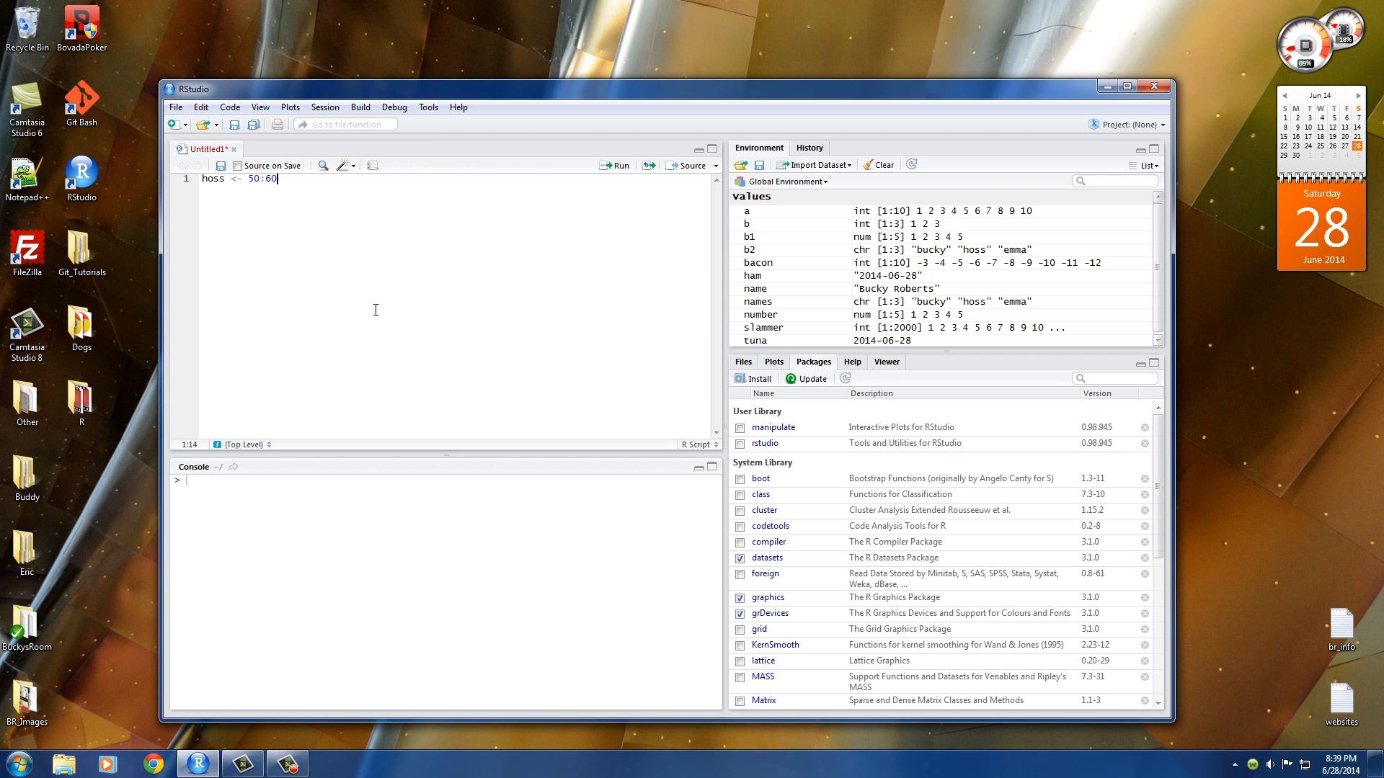
pyautogui.write('hoss')
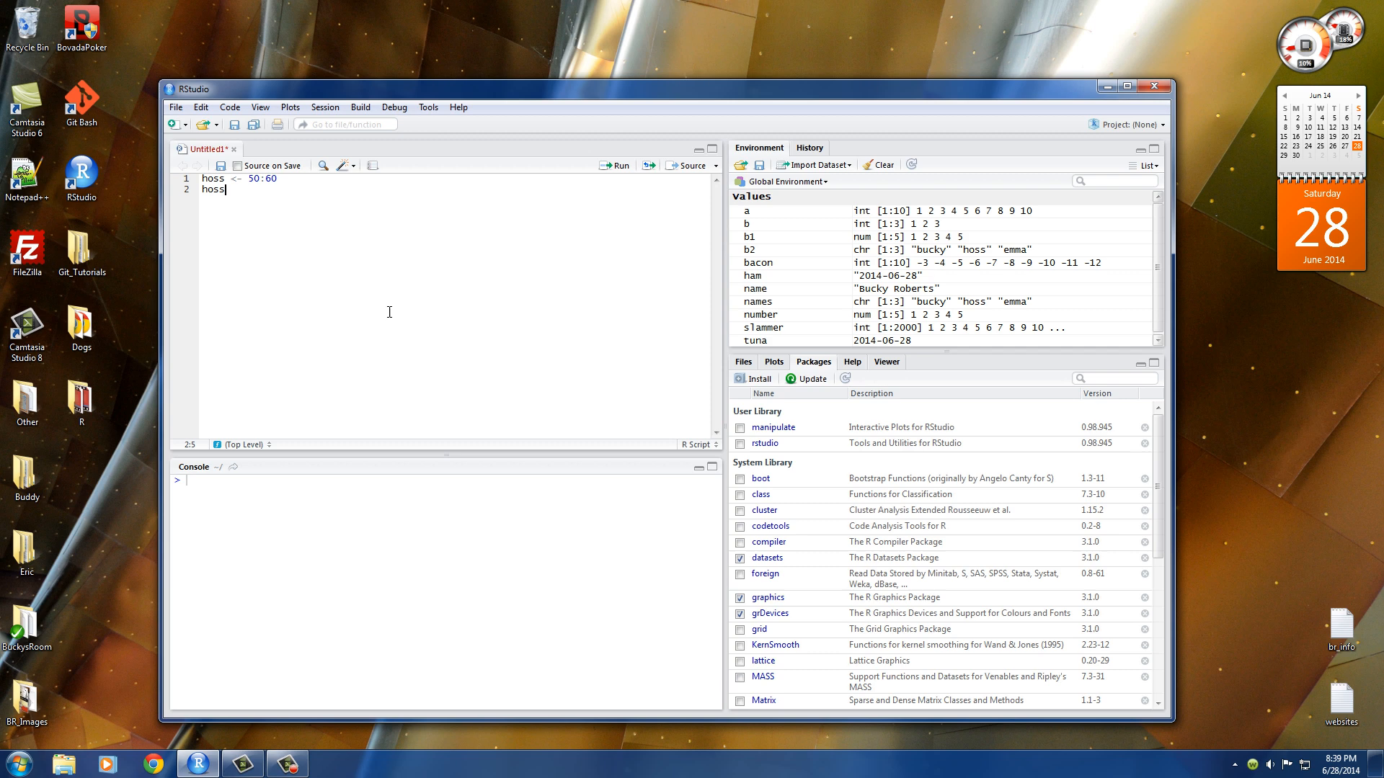
pyautogui.click(615, 165)
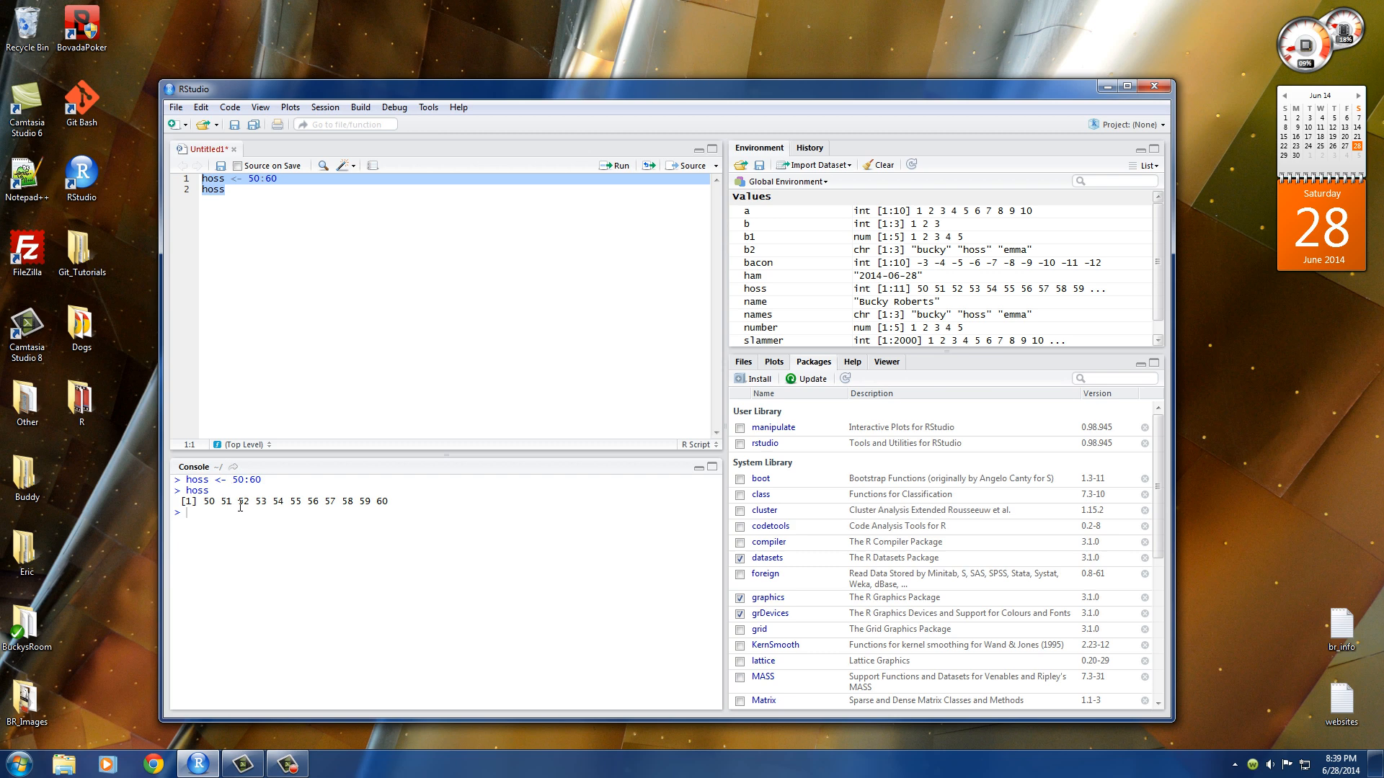
pyautogui.doubleClick(209, 500)
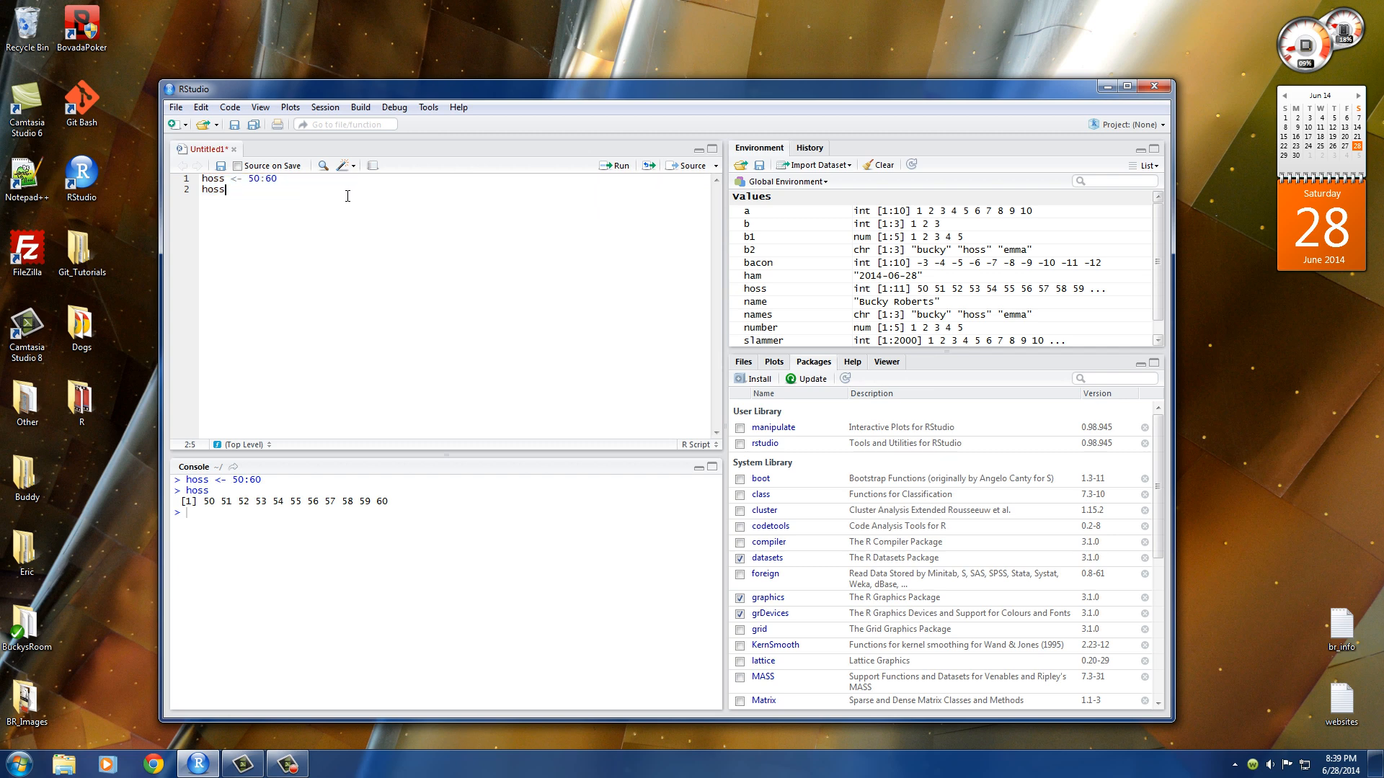
# - Index hoss[3] on line 2 and run it so the console shows 52
pyautogui.write('[]')
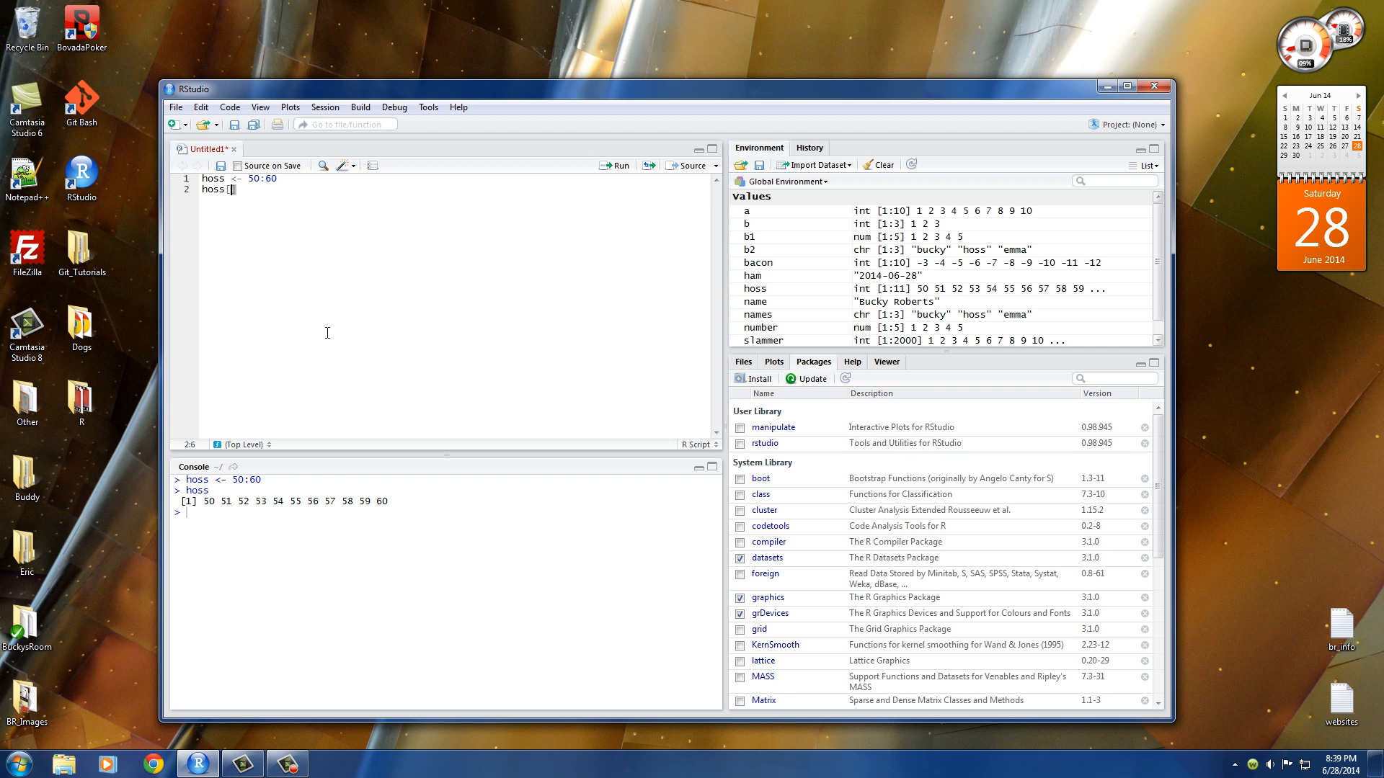
pyautogui.write('3')
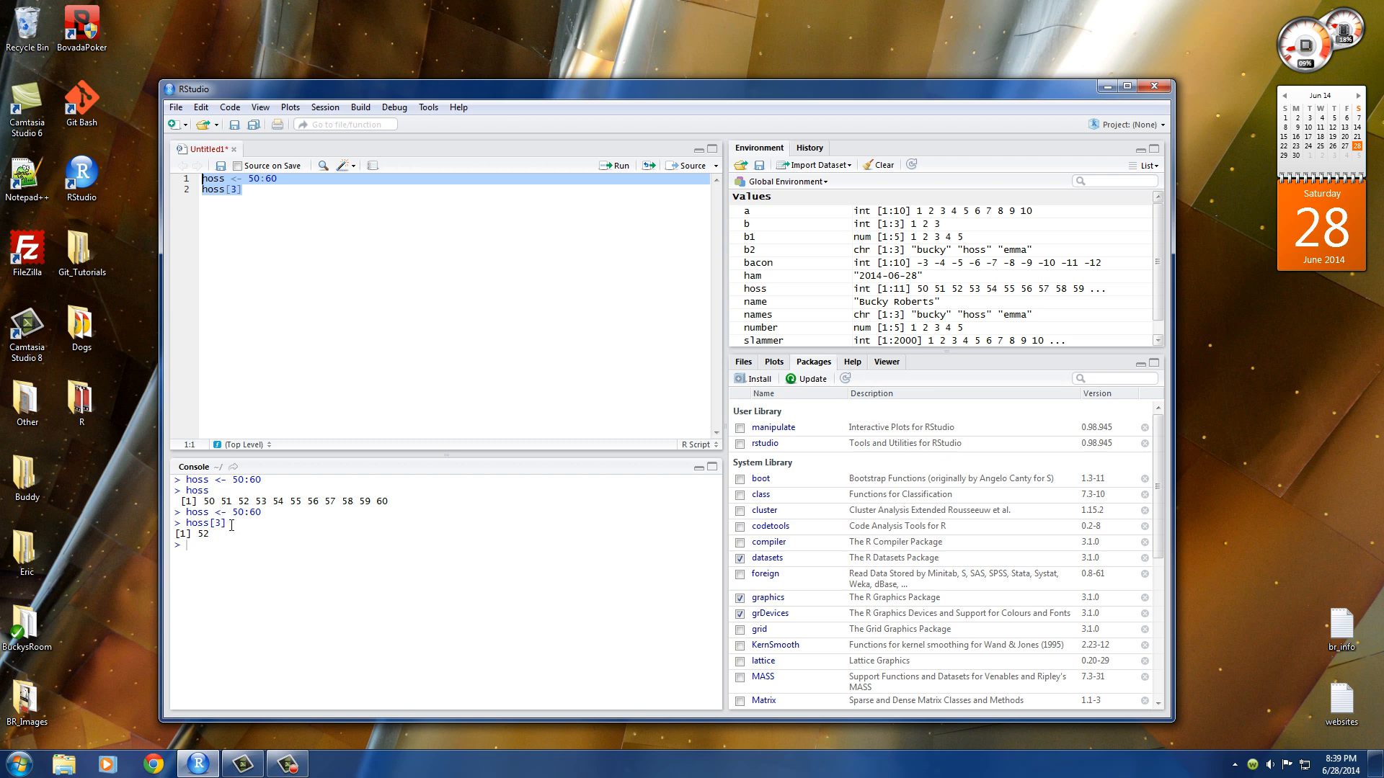
pyautogui.moveTo(233, 524)
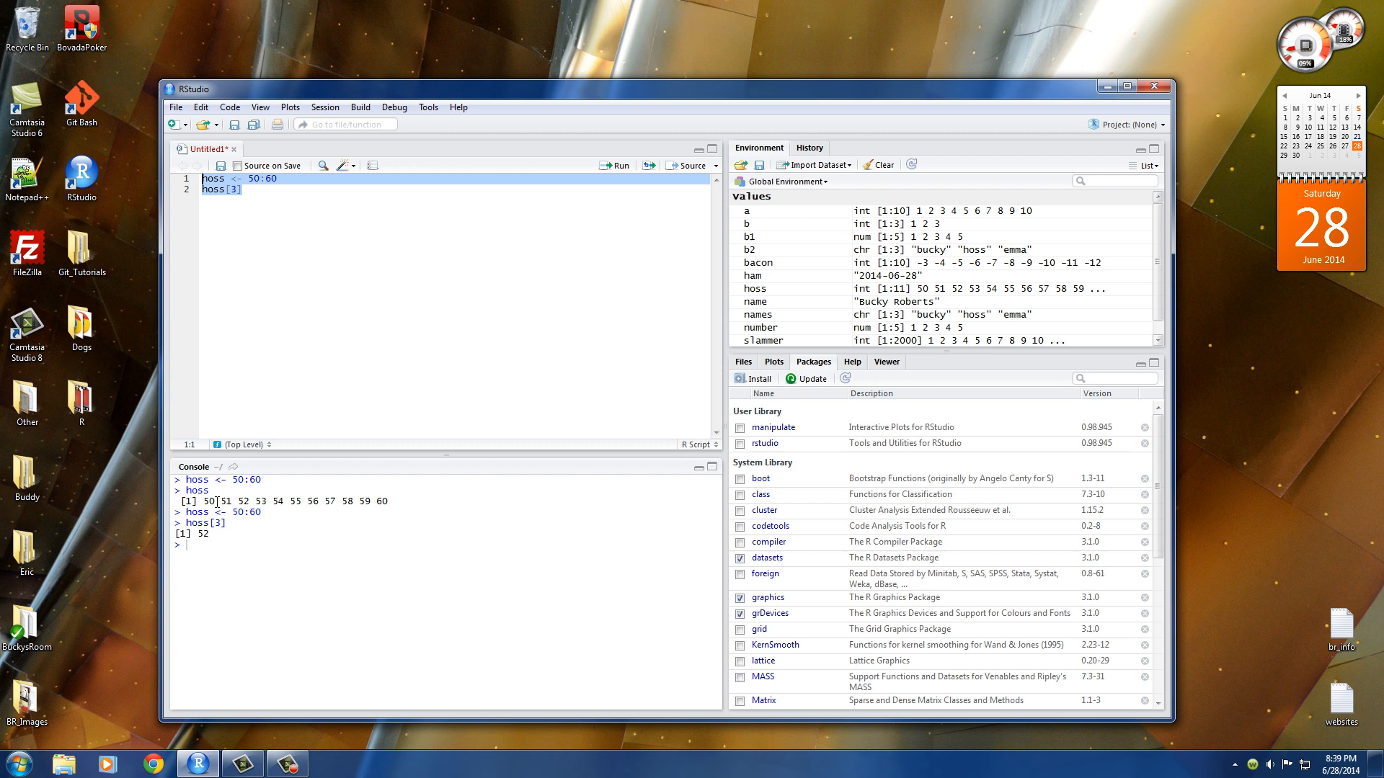
pyautogui.doubleClick(220, 501)
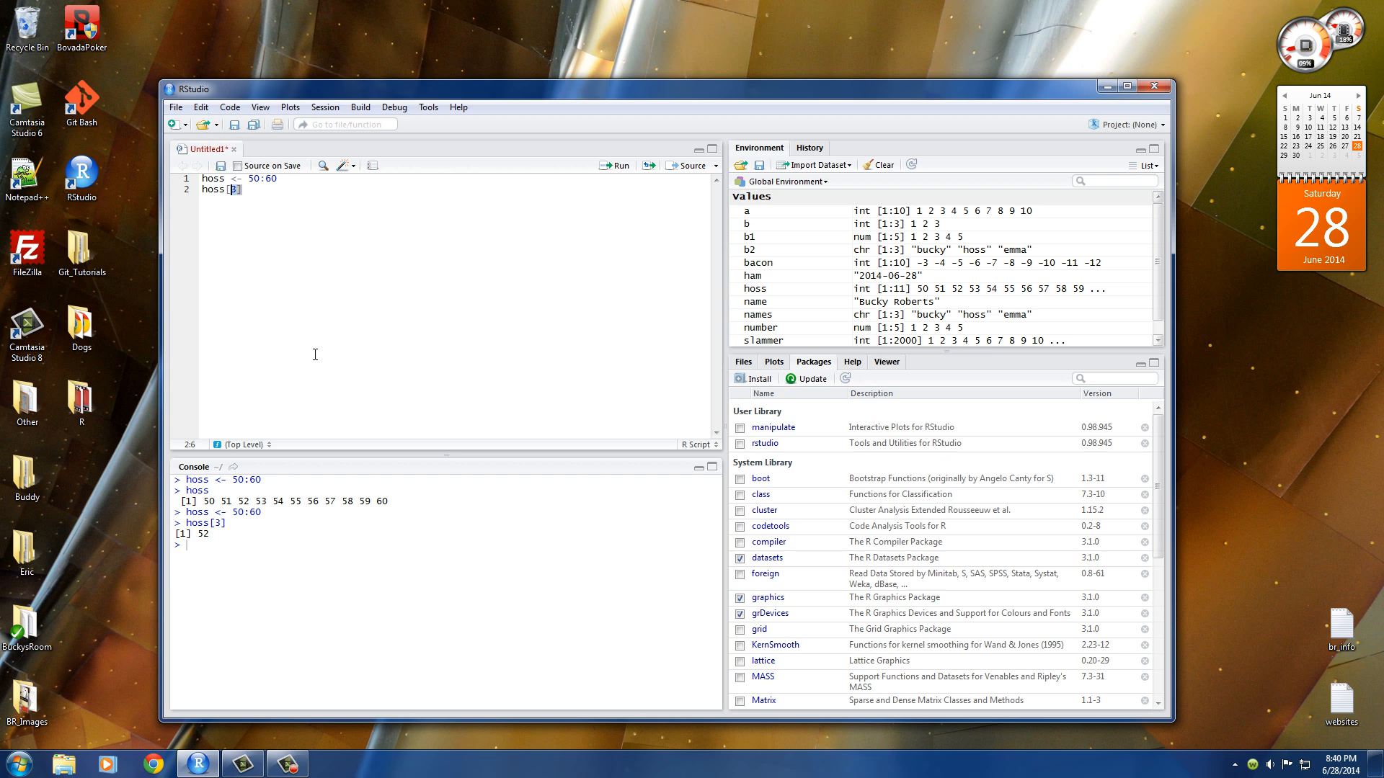
pyautogui.press('Backspace')
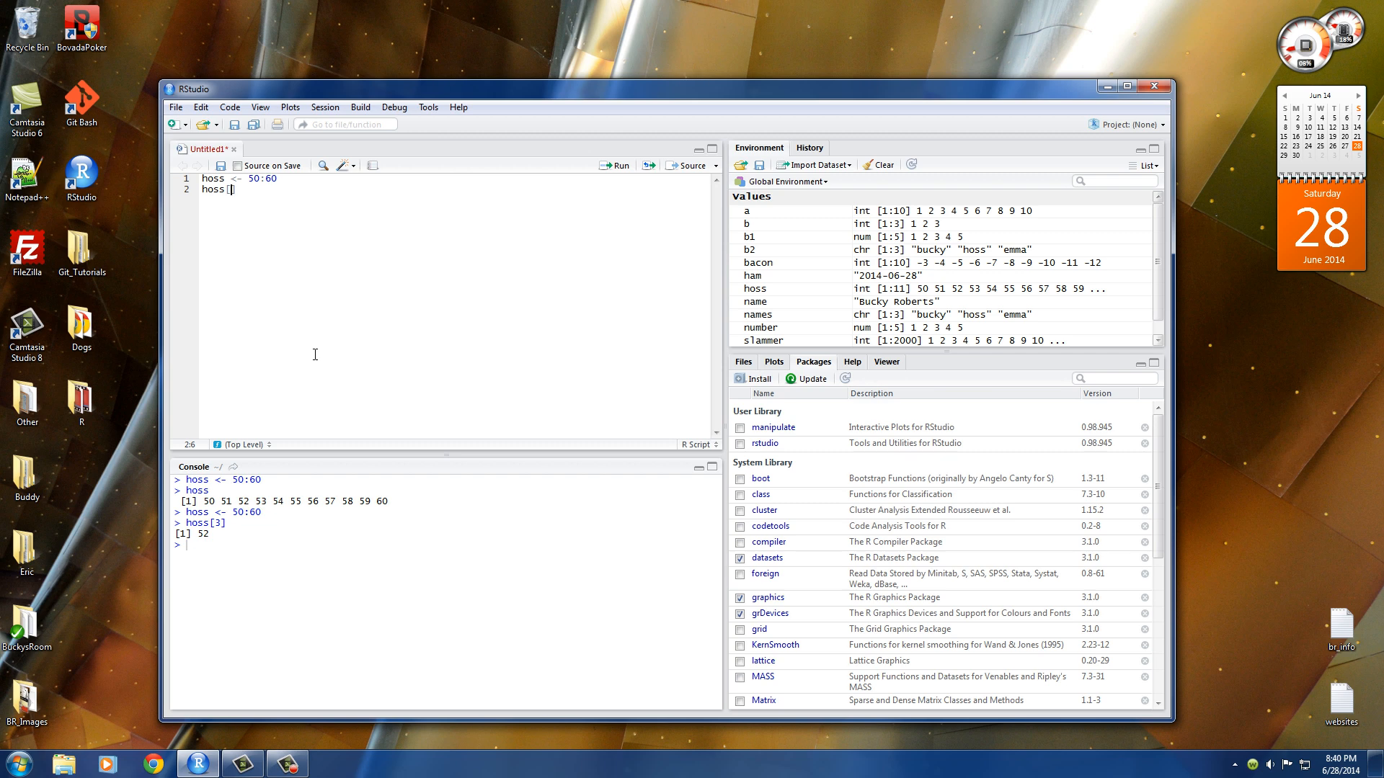
pyautogui.write('1:')
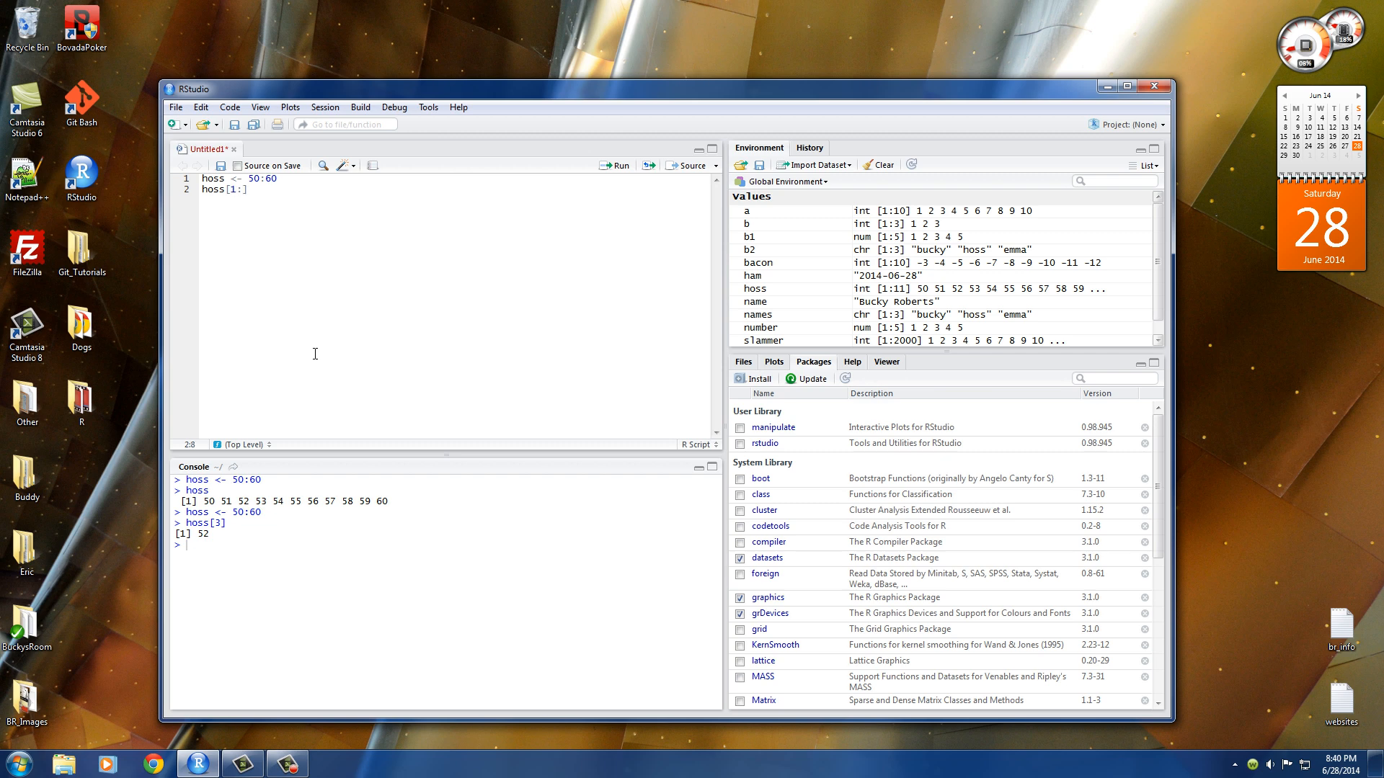
pyautogui.write('5')
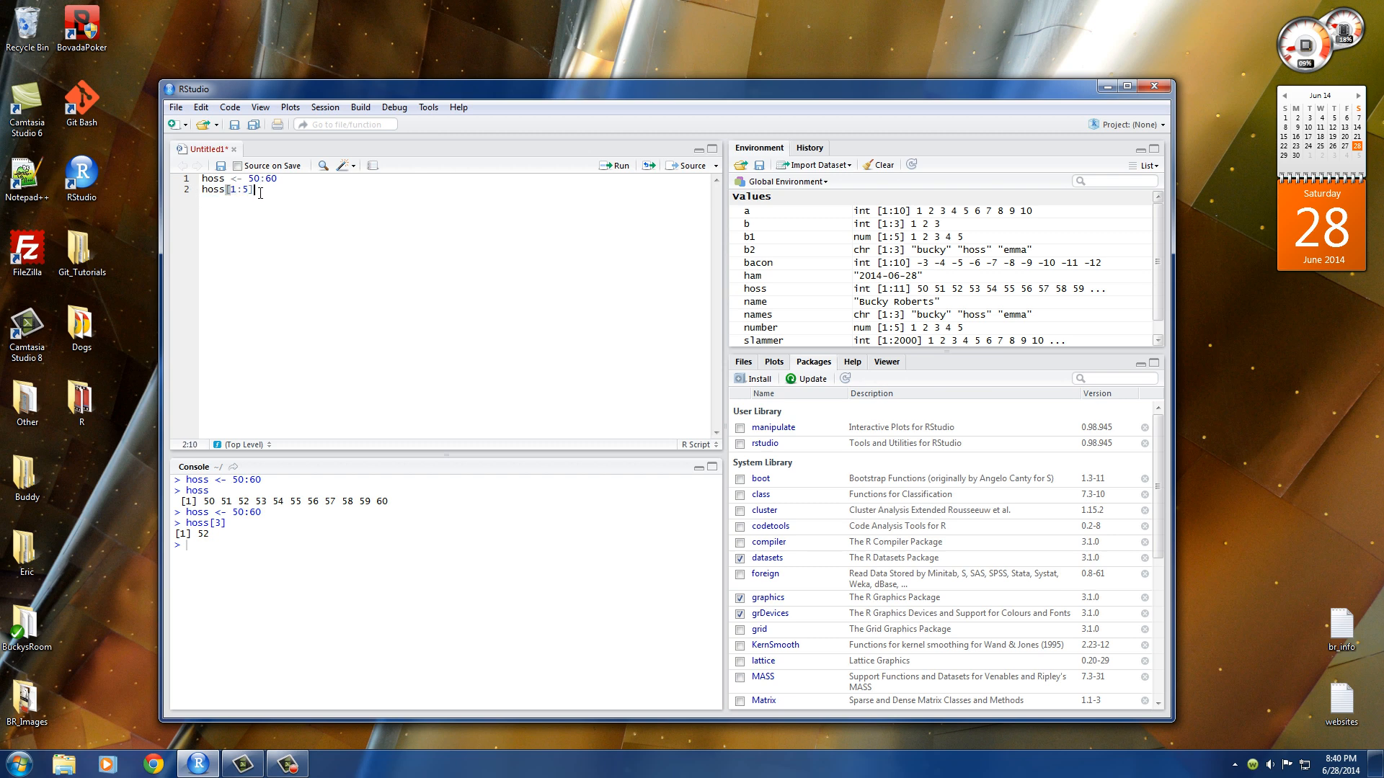
pyautogui.press('ctrl+a')
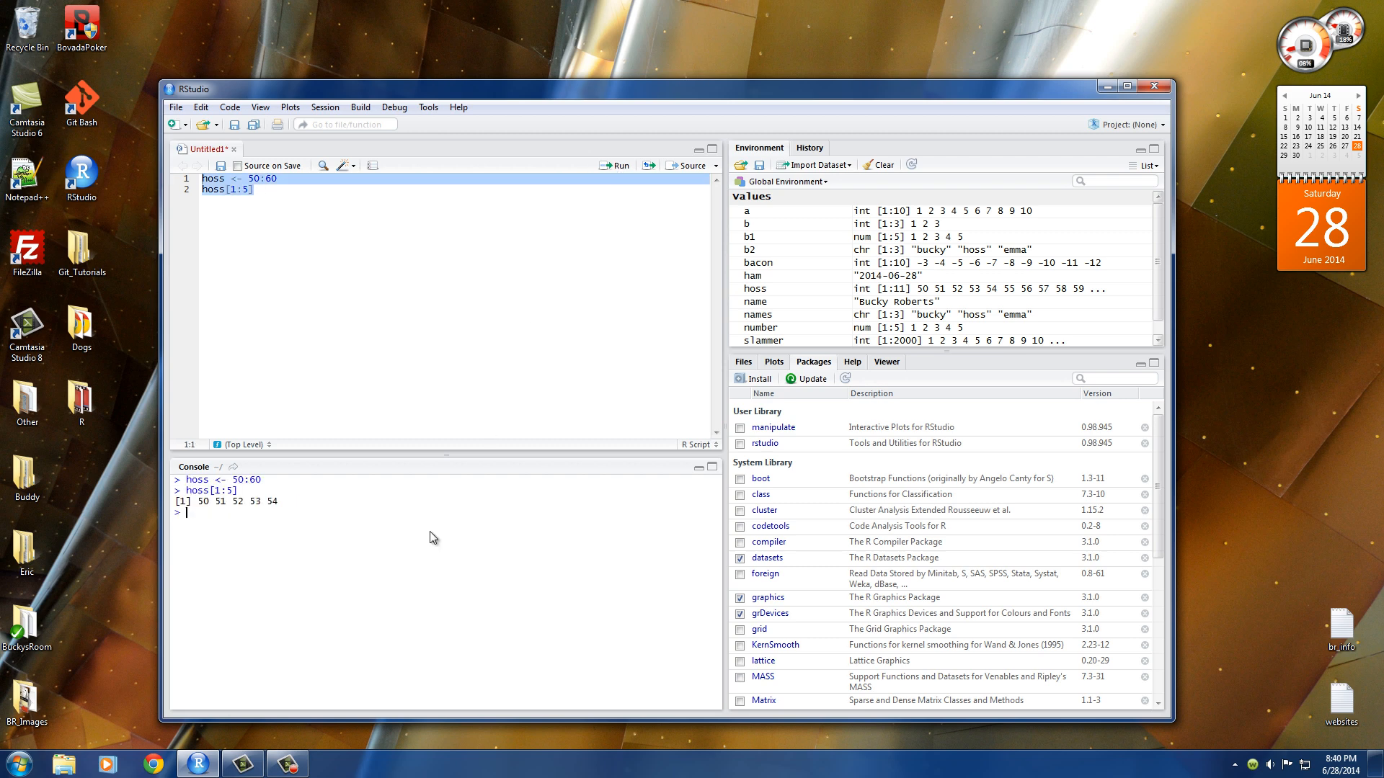
pyautogui.doubleClick(204, 502)
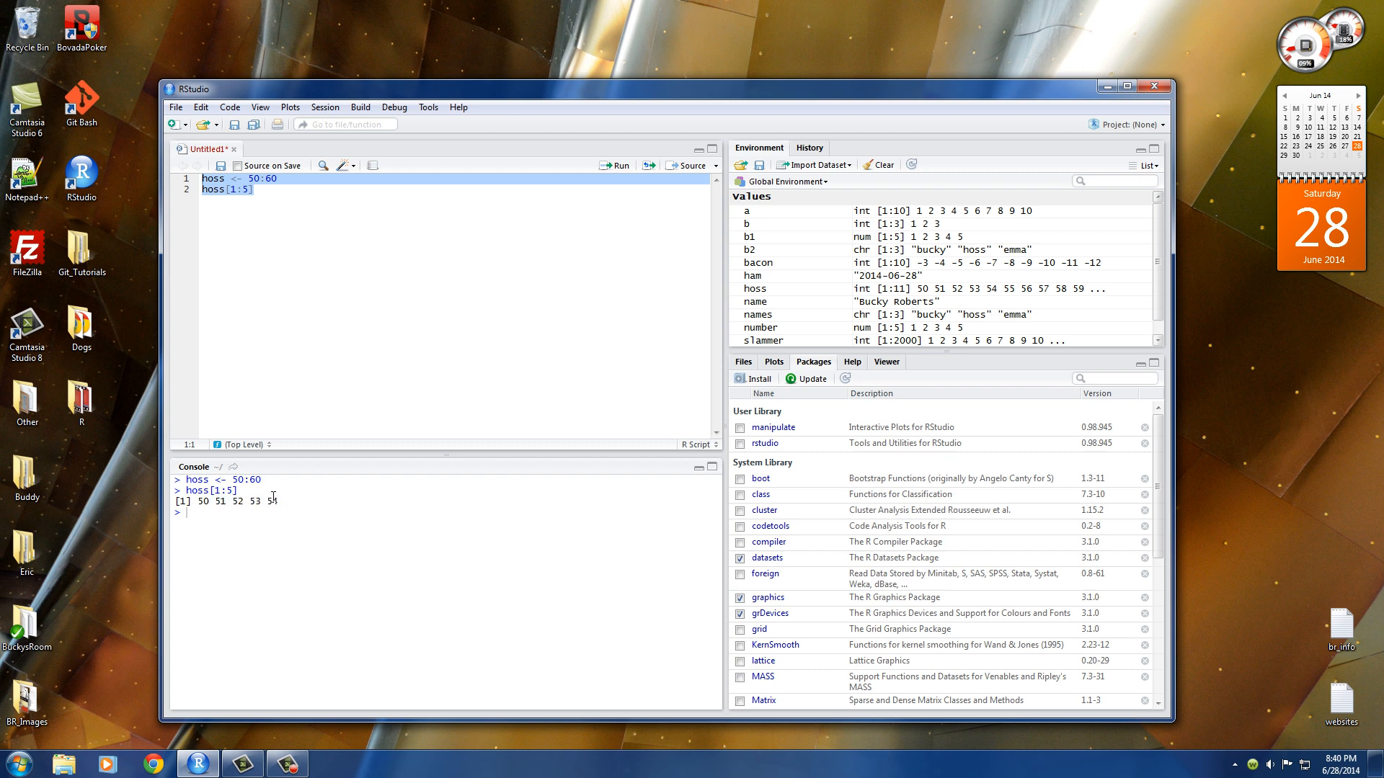
pyautogui.click(249, 188)
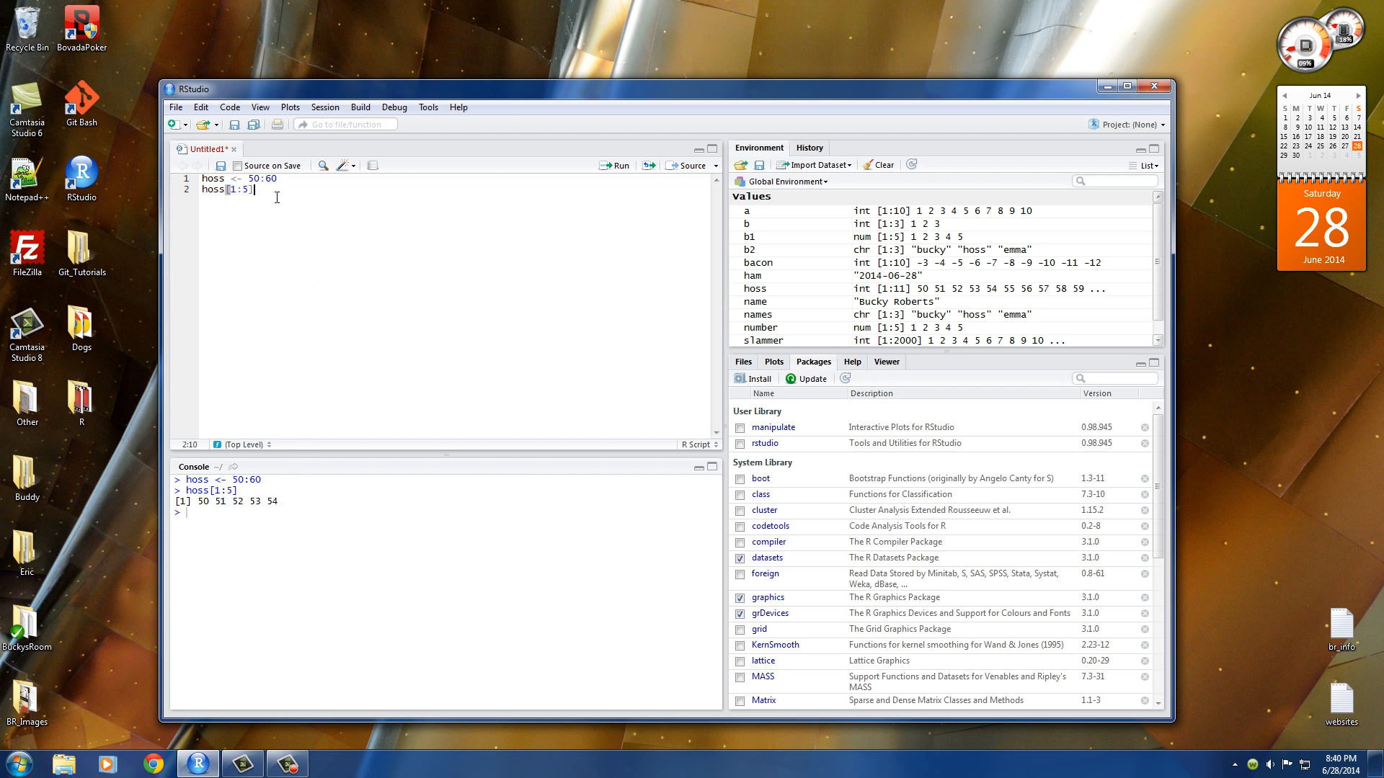
pyautogui.moveTo(307, 208)
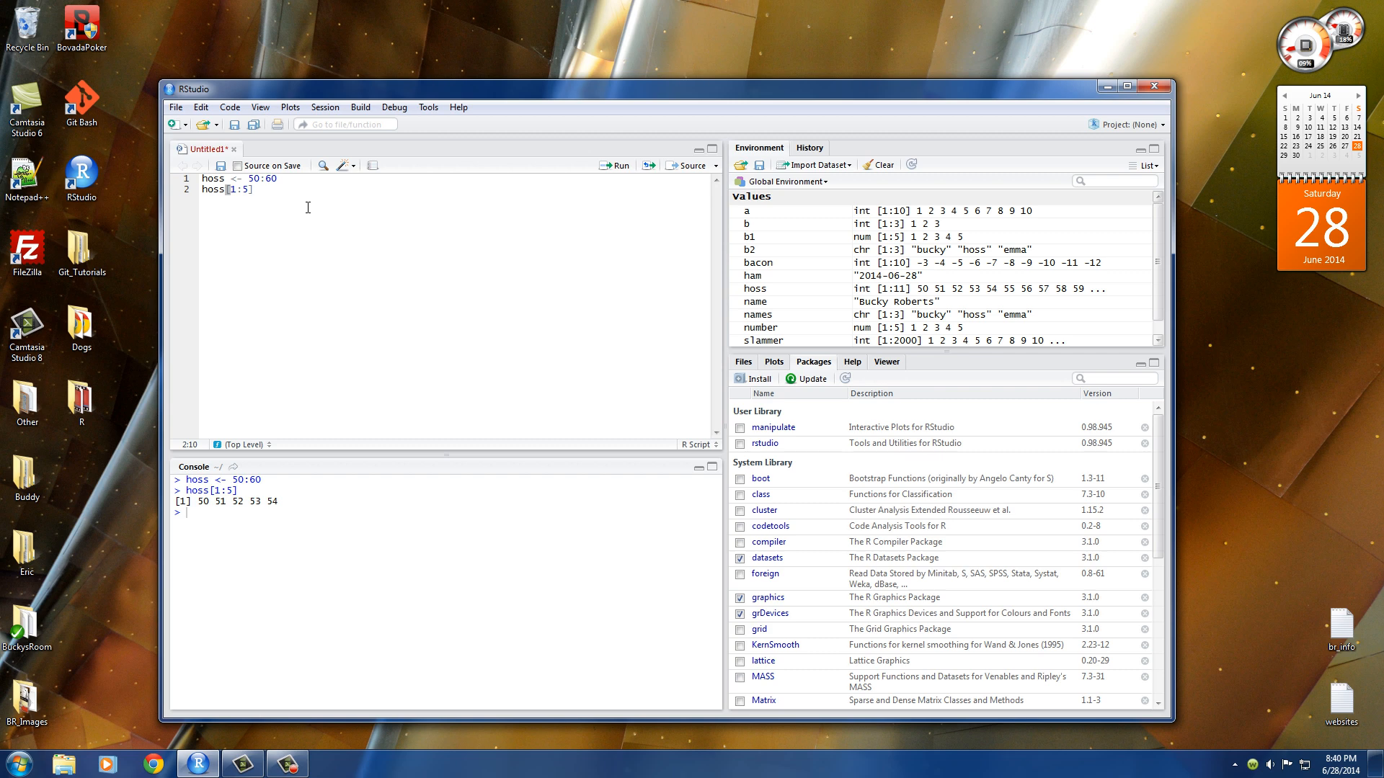